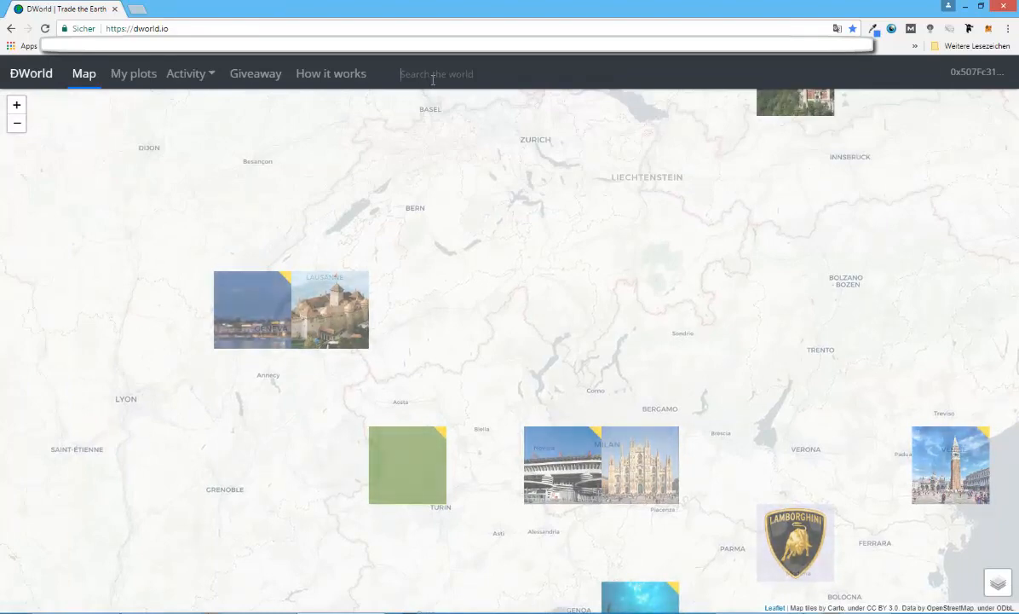
# - Search the world map for 'london' to bring central London's plot grid into view
pyautogui.write('london')
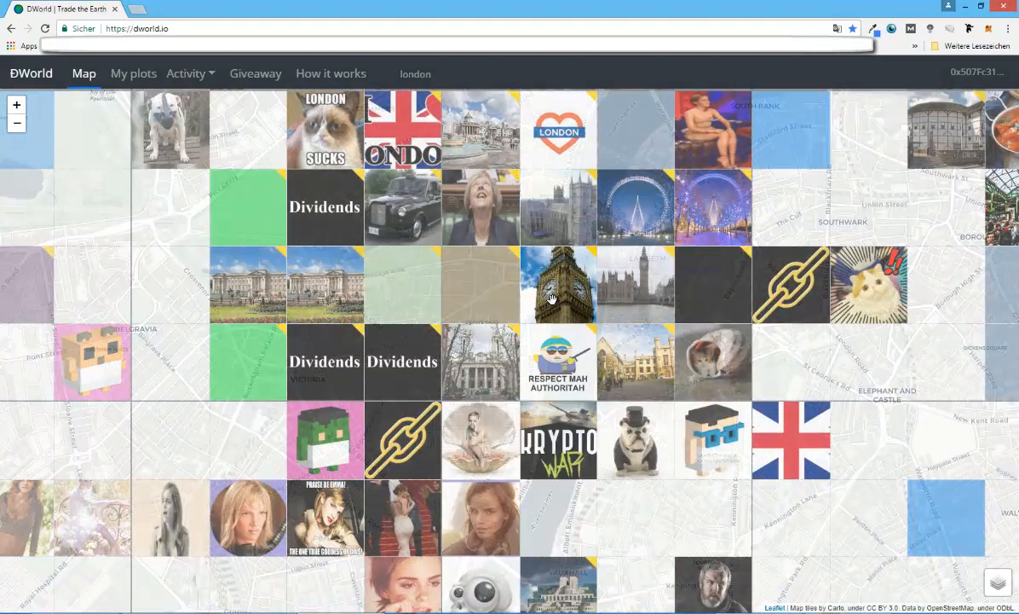
pyautogui.click(558, 285)
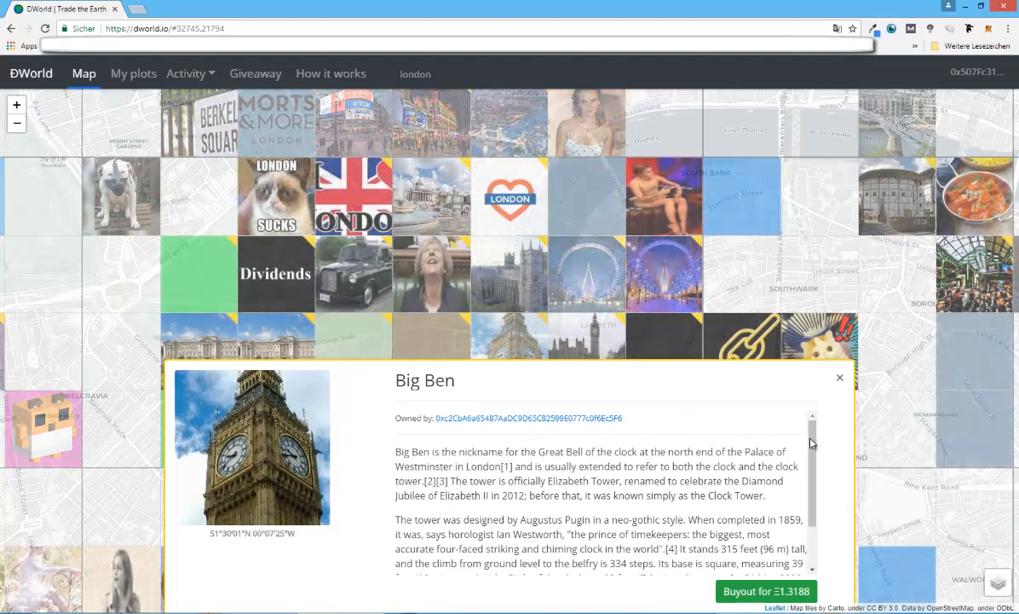
pyautogui.scroll(-3)
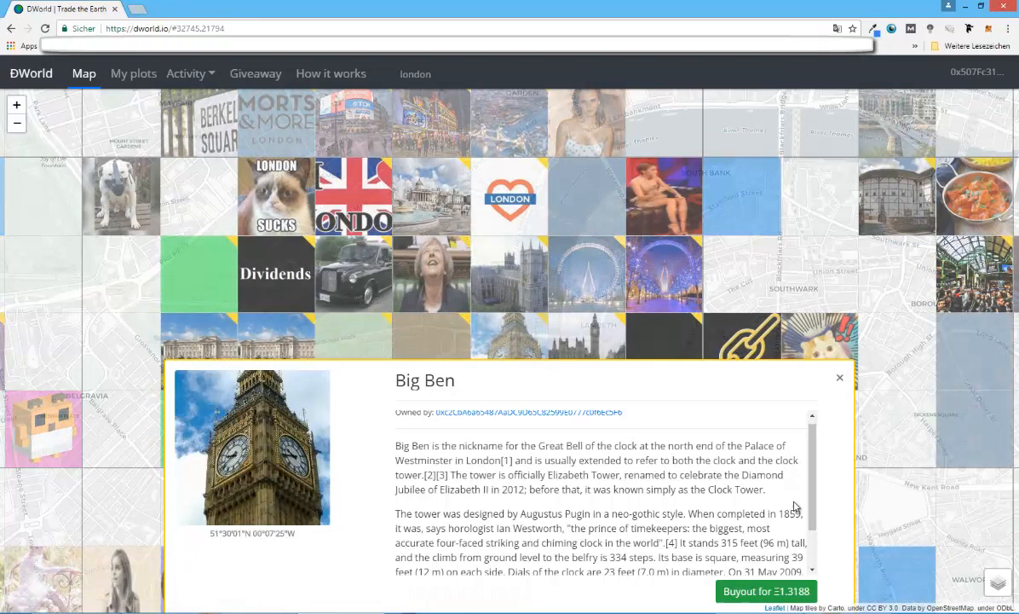
pyautogui.scroll(-3)
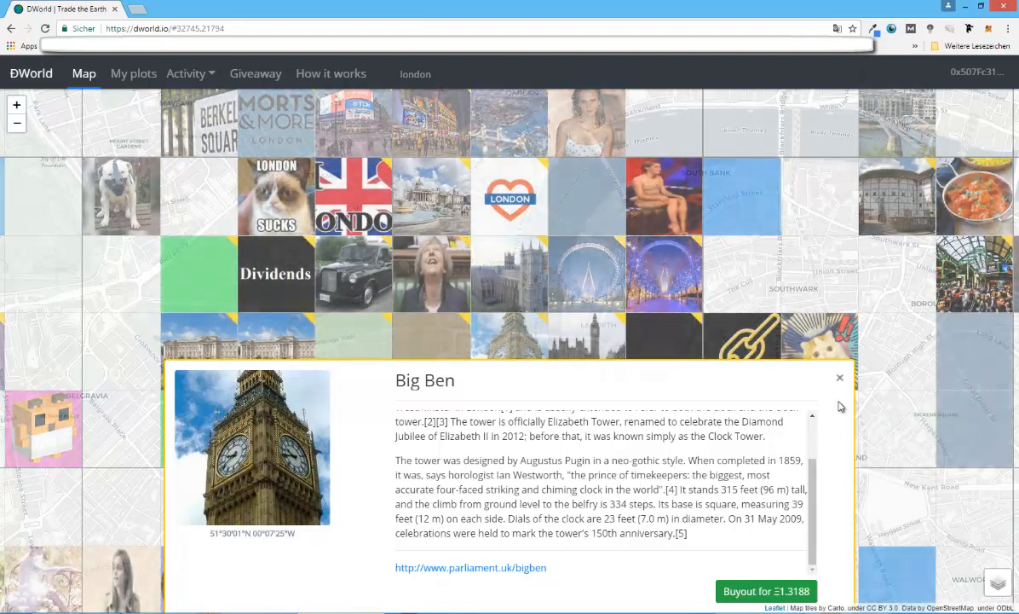
pyautogui.click(840, 378)
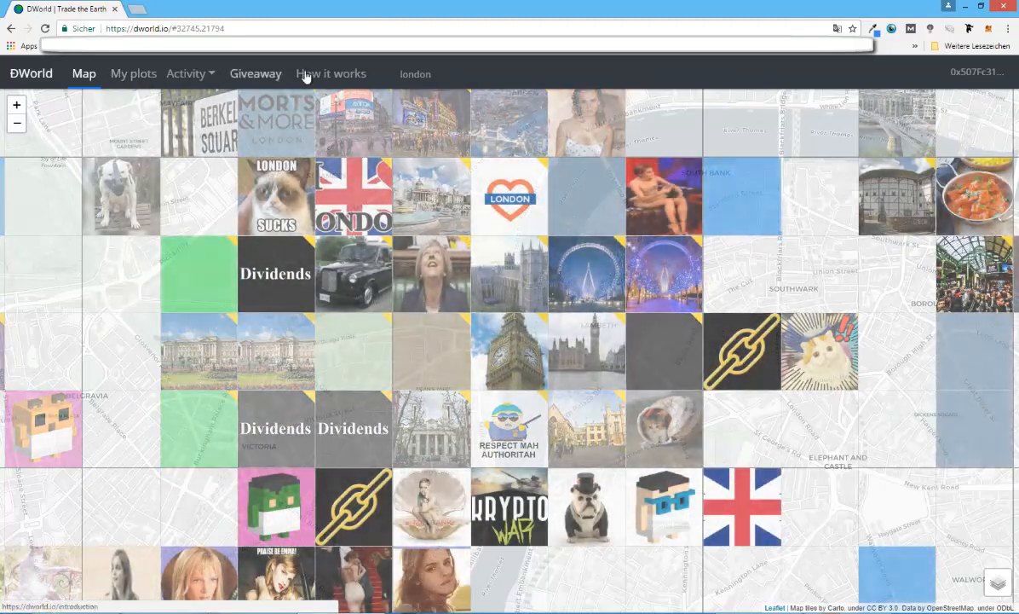
# - Open My plots and highlight the 11 plots owned count and Ξ0.0823 balance
pyautogui.click(133, 73)
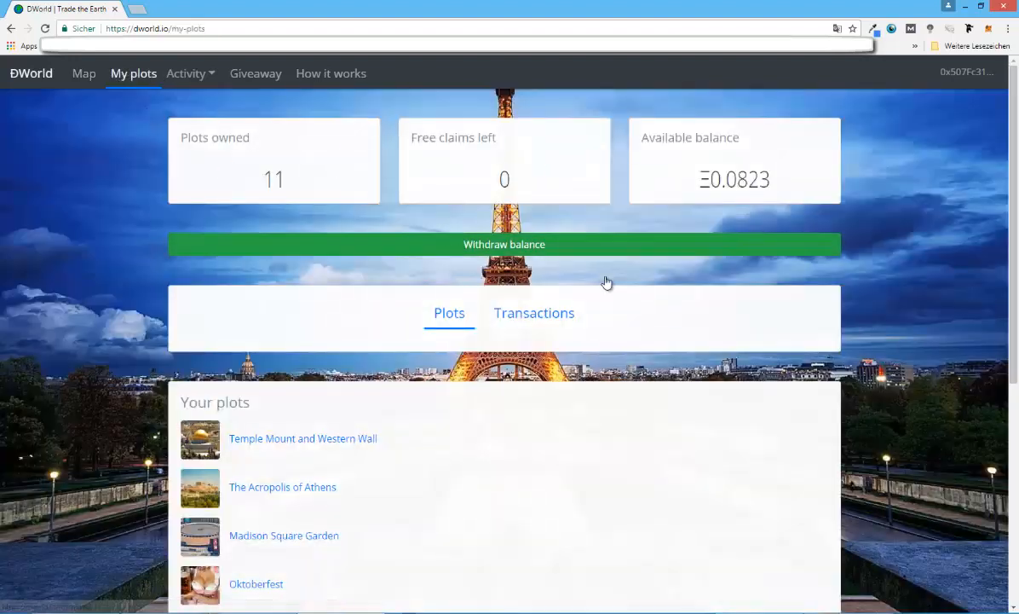
pyautogui.moveTo(590, 261)
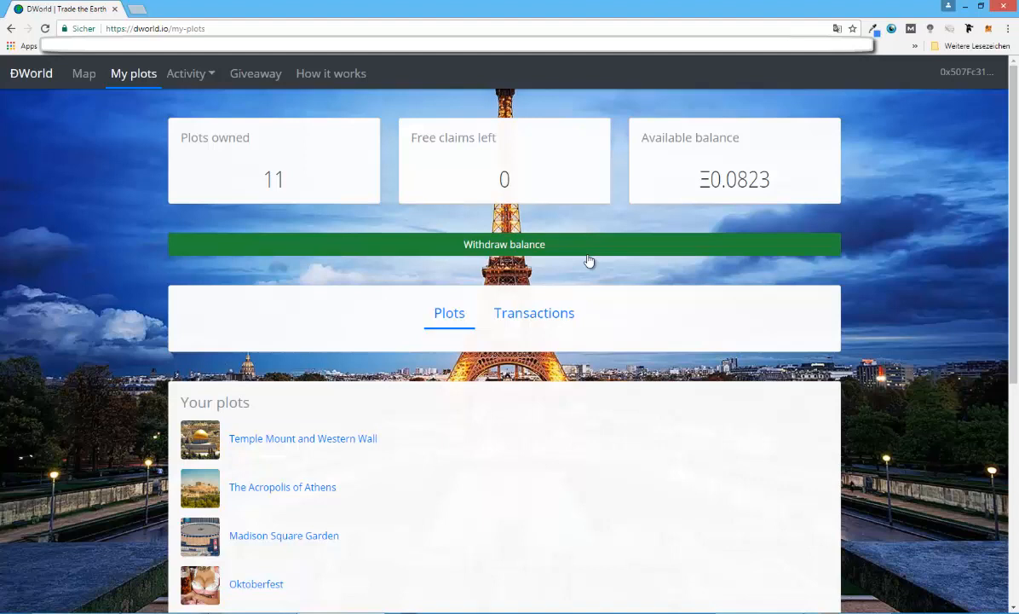
pyautogui.doubleClick(273, 179)
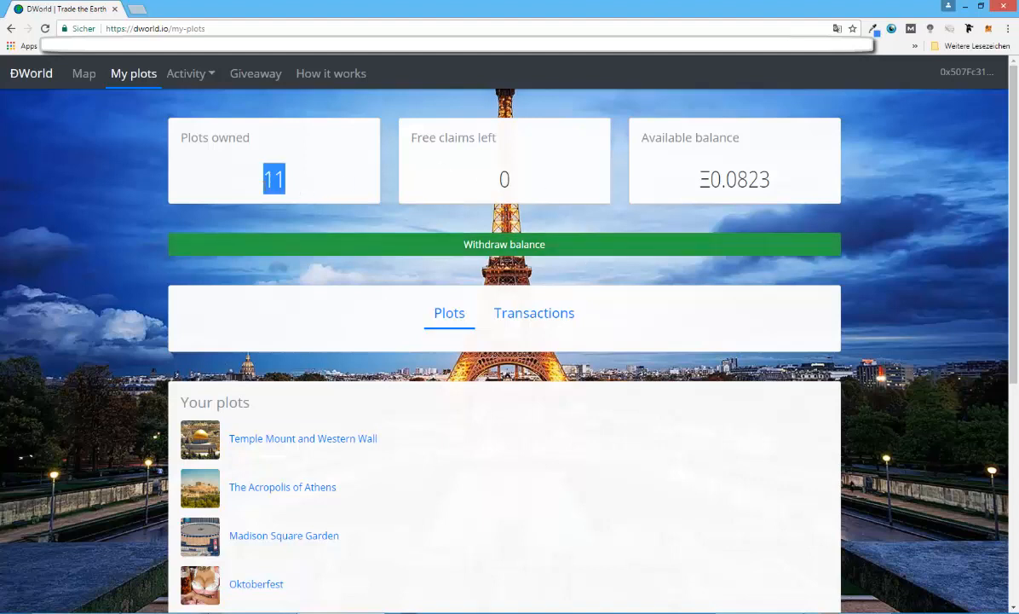
pyautogui.doubleClick(503, 179)
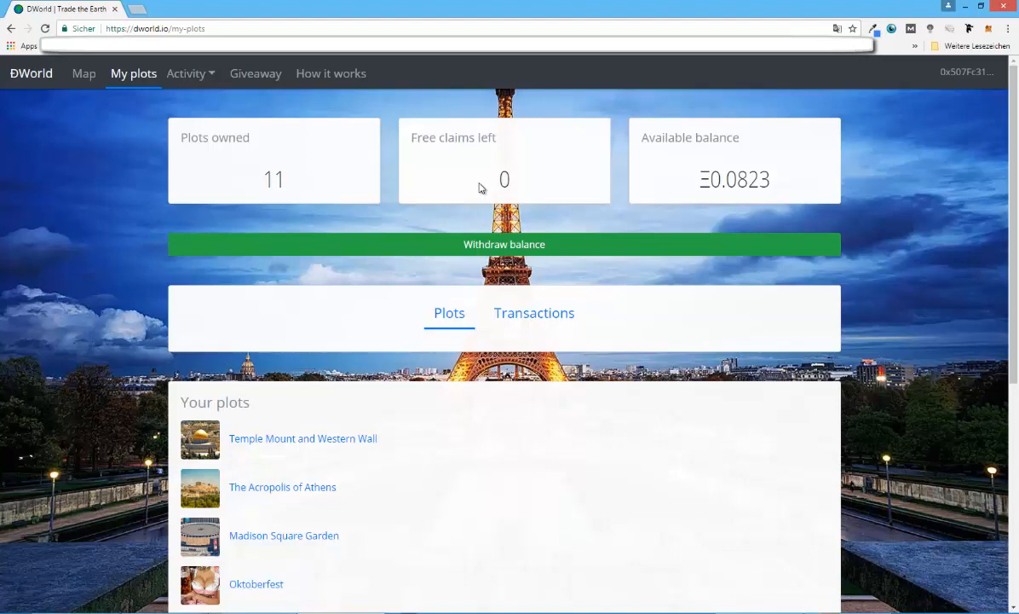
pyautogui.moveTo(807, 185)
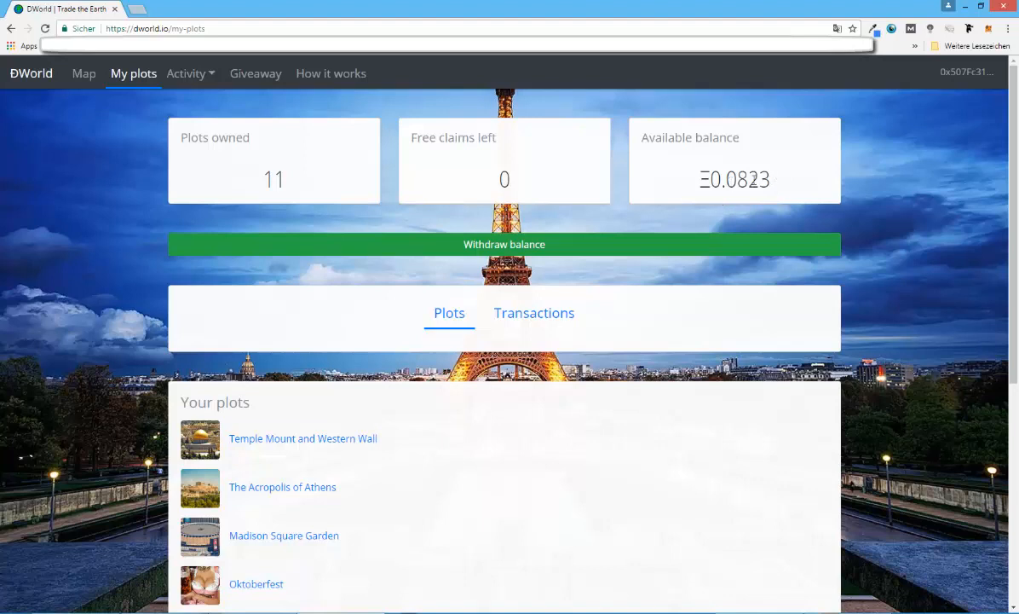
pyautogui.doubleClick(747, 179)
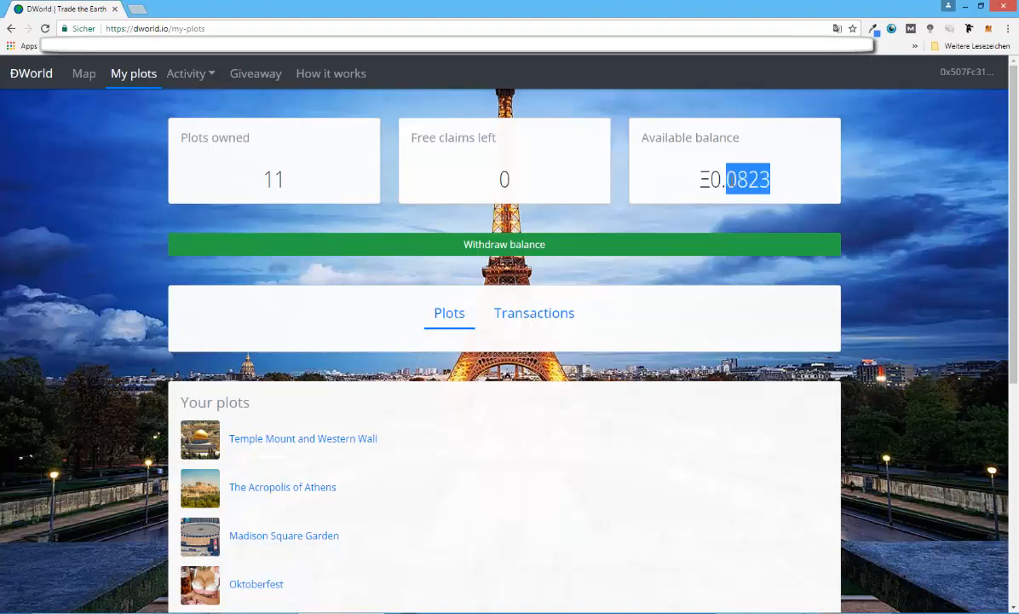
pyautogui.moveTo(551, 315)
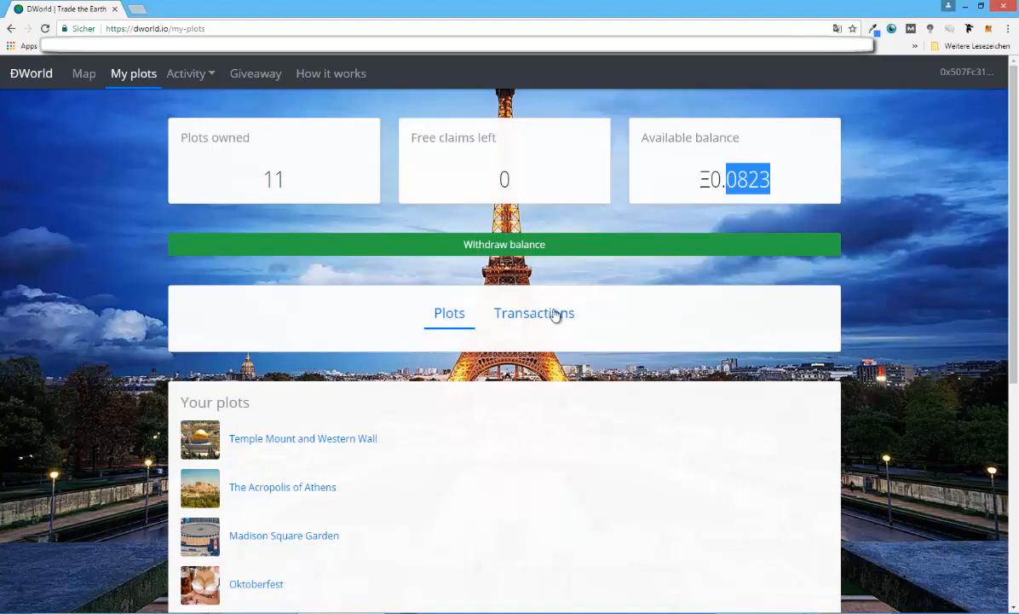
pyautogui.moveTo(869, 291)
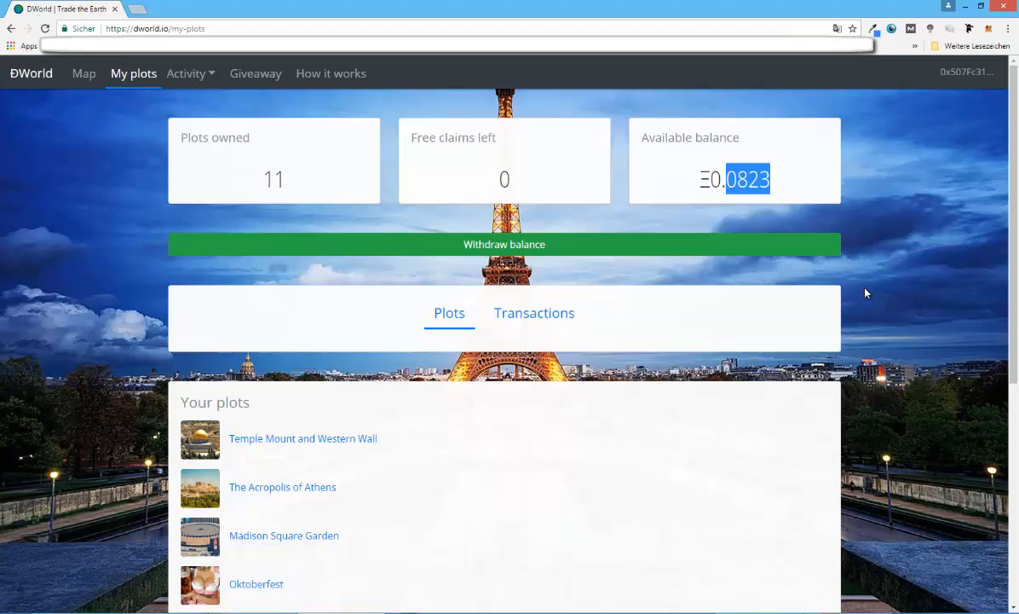
pyautogui.scroll(-3)
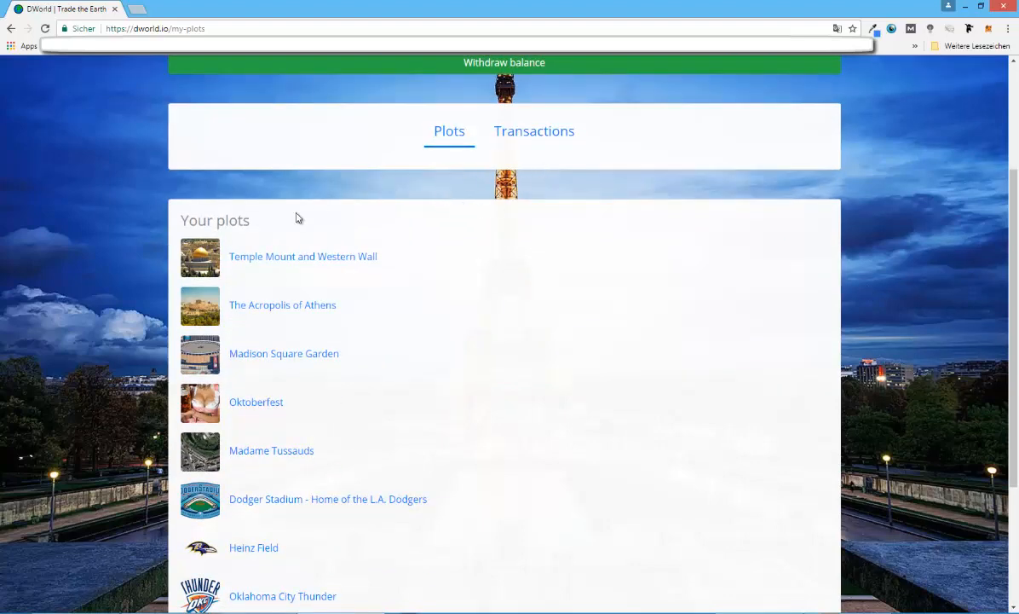
pyautogui.scroll(3)
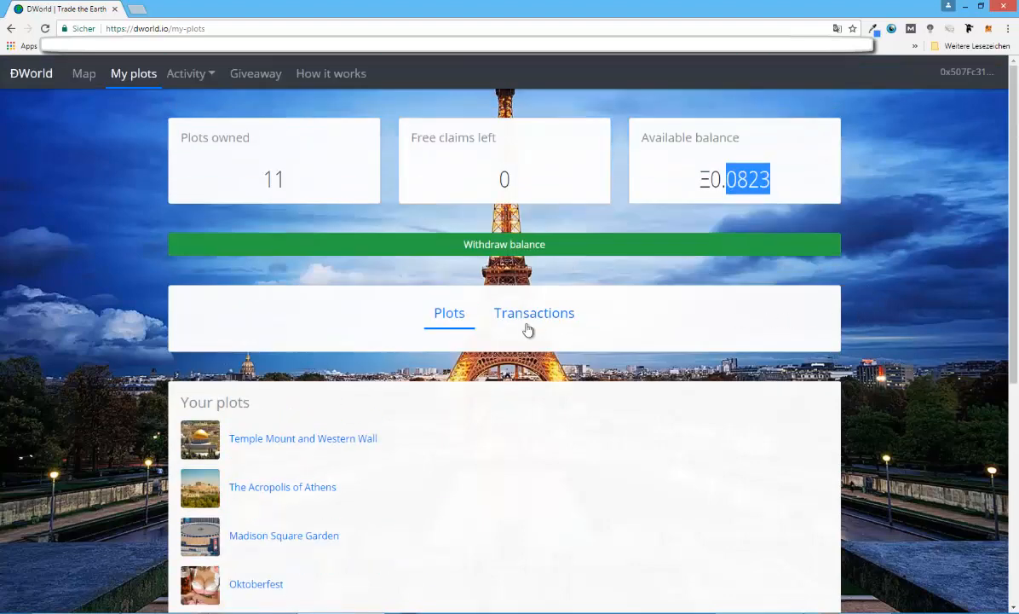
pyautogui.moveTo(534, 320)
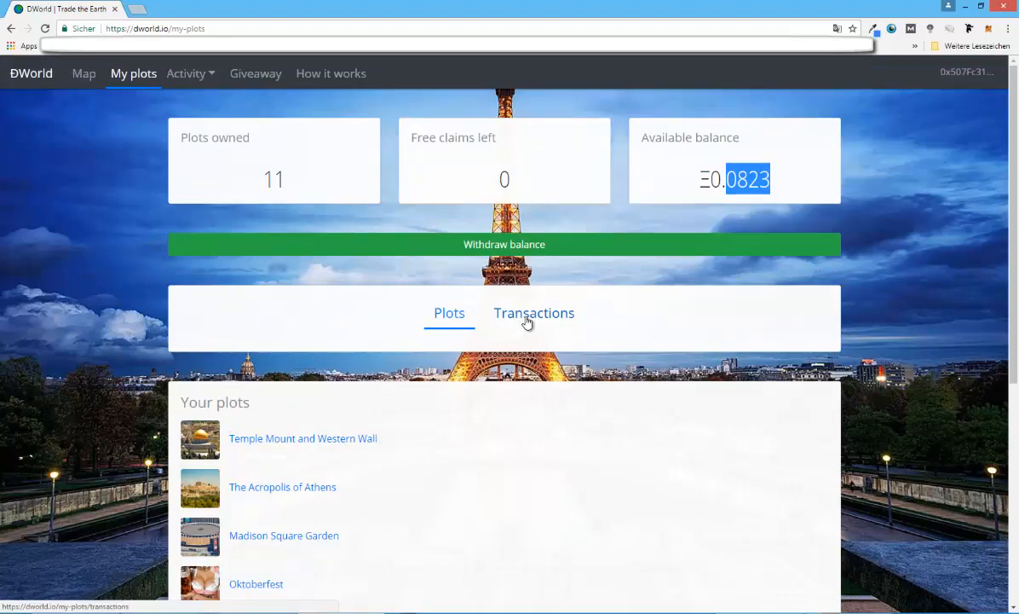
pyautogui.scroll(-3)
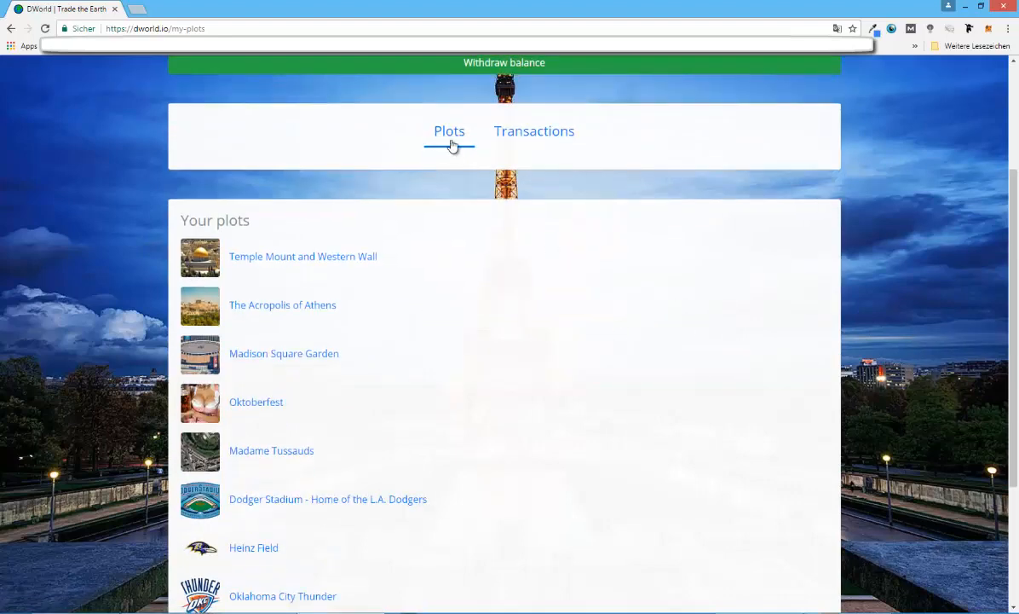
pyautogui.scroll(-3)
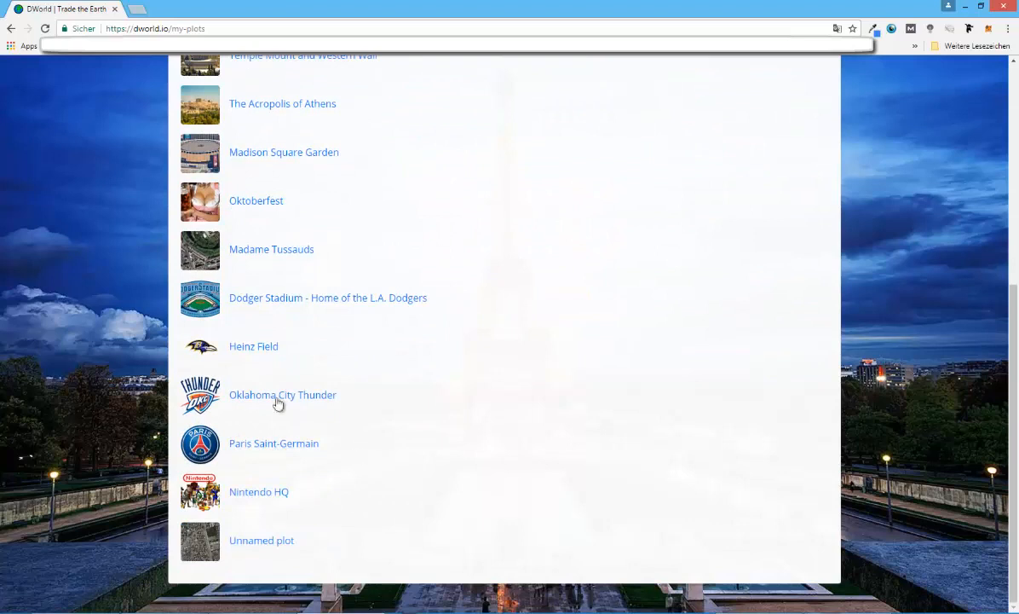
pyautogui.scroll(3)
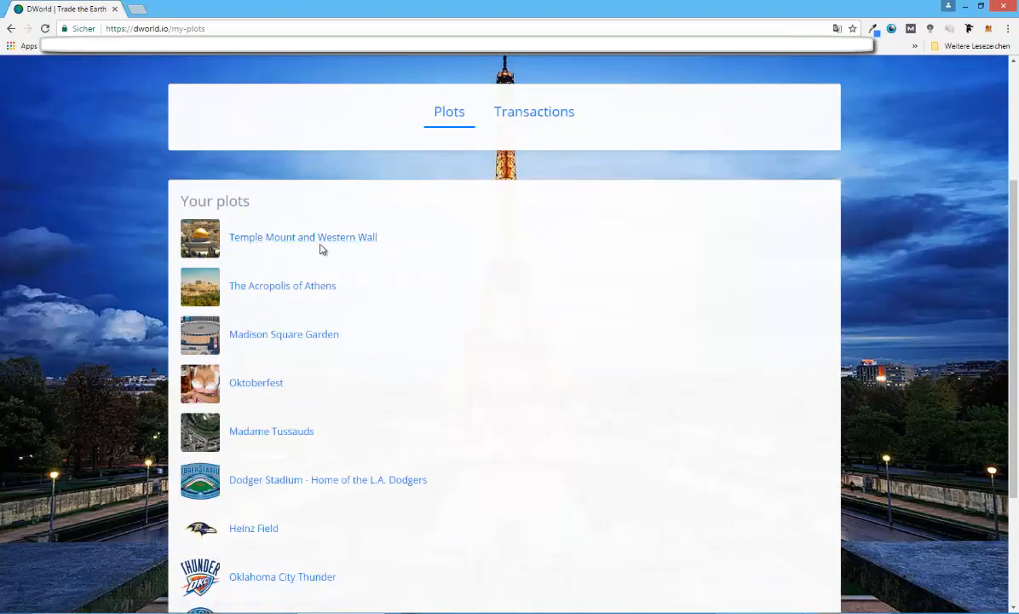
pyautogui.moveTo(427, 263)
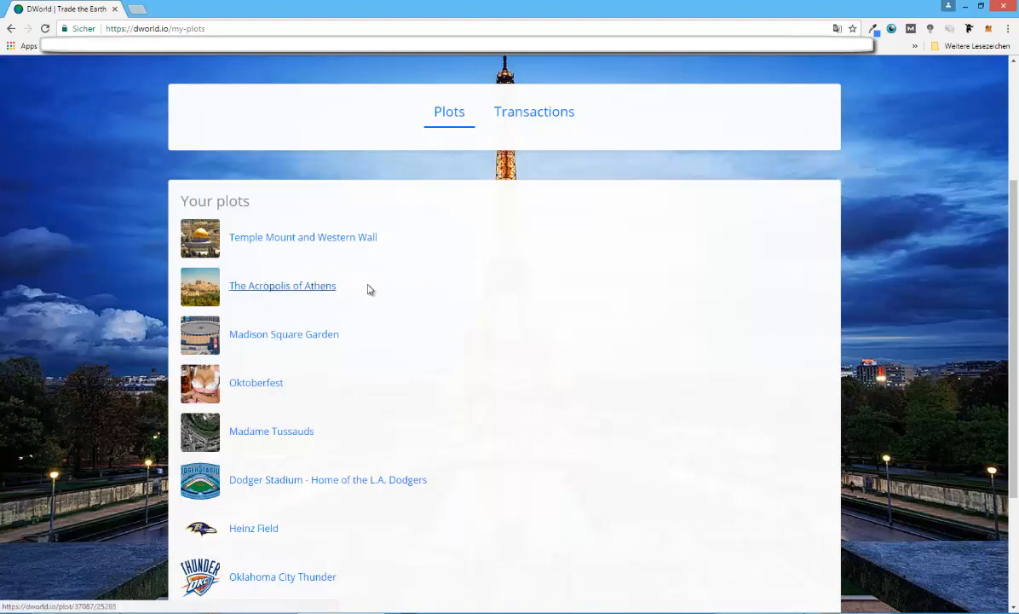
pyautogui.moveTo(440, 289)
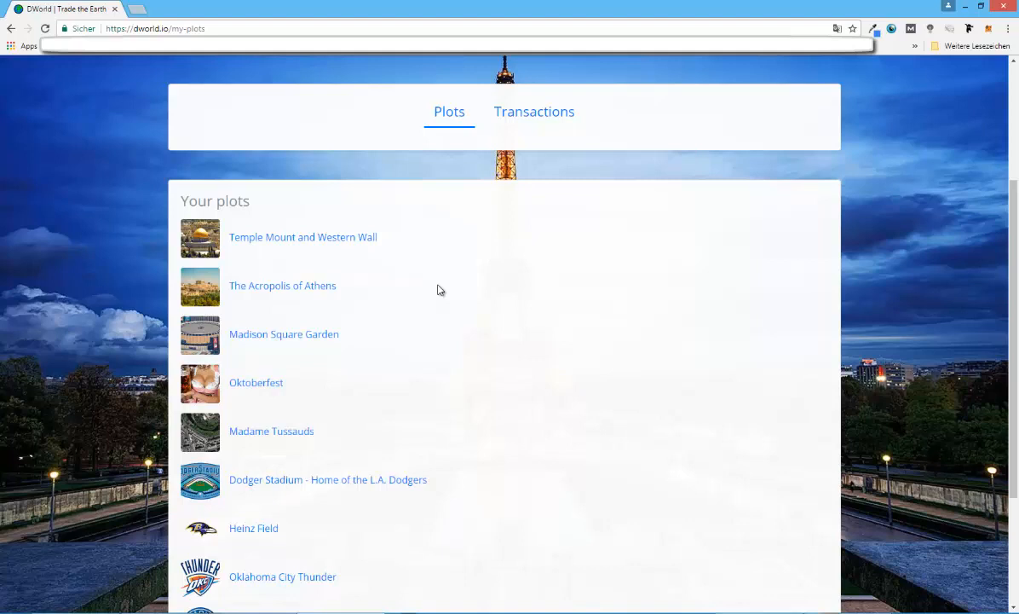
pyautogui.moveTo(304, 326)
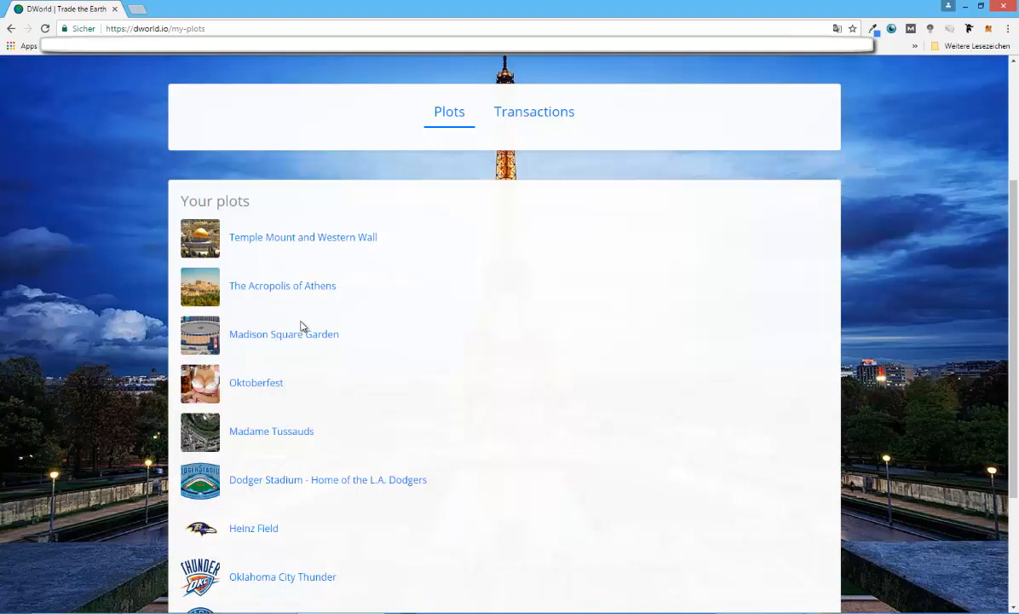
pyautogui.moveTo(523, 341)
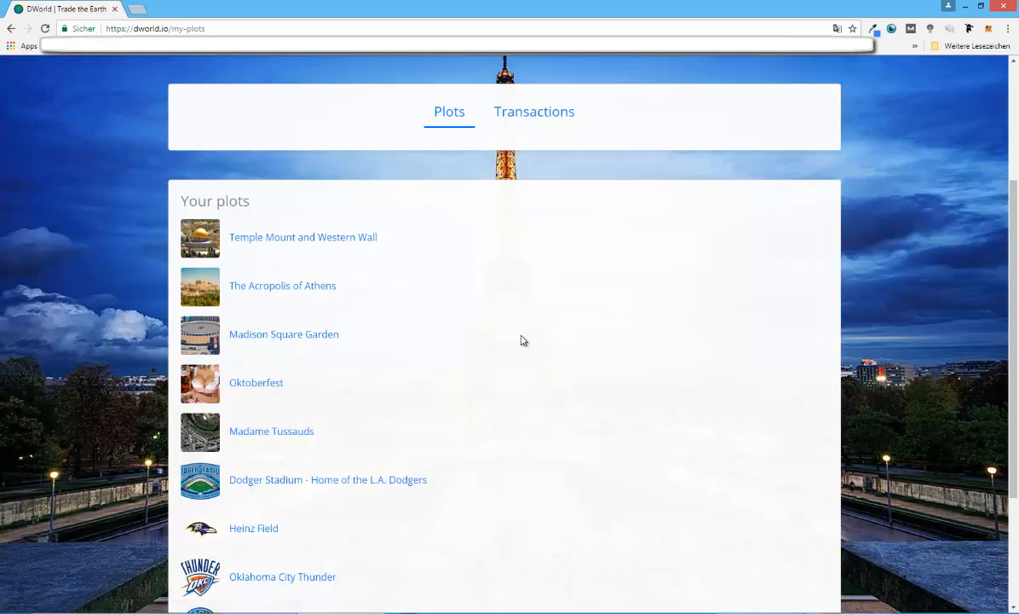
pyautogui.moveTo(534, 333)
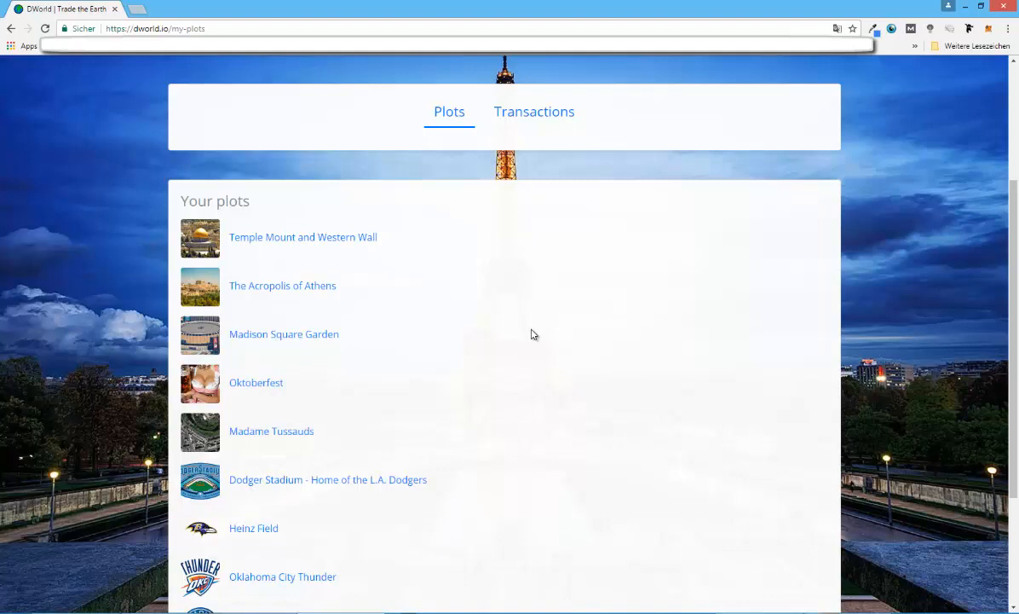
pyautogui.moveTo(311, 335)
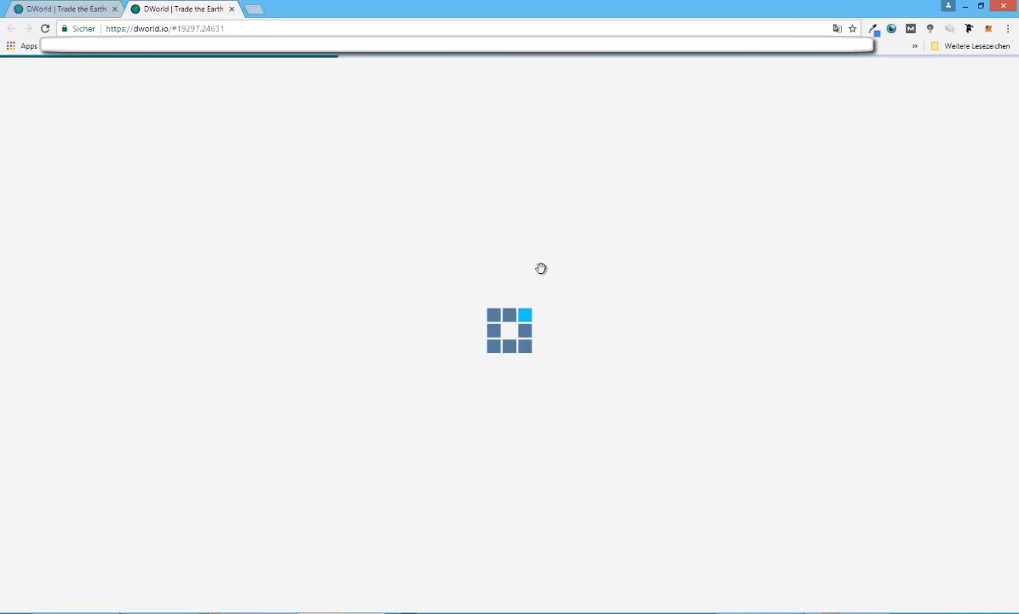
pyautogui.moveTo(384, 215)
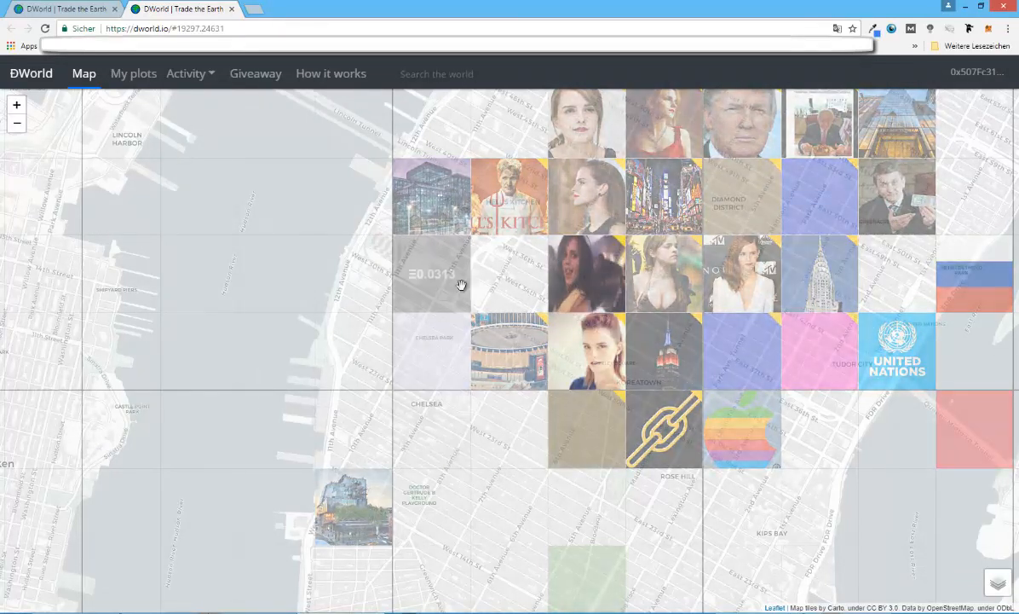
pyautogui.moveTo(433, 309)
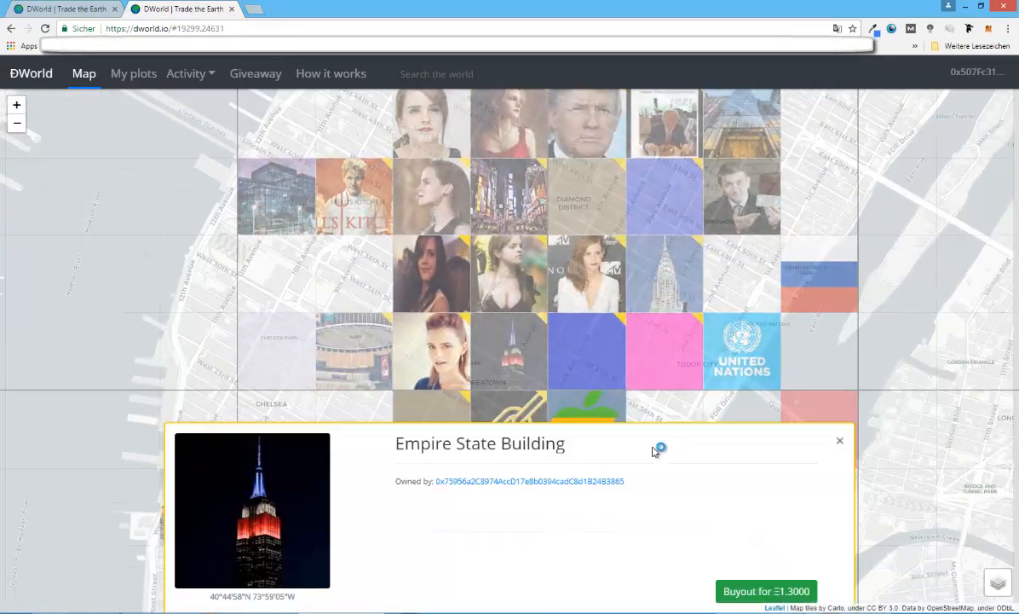
# - Close the Empire State Building plot card showing its Ξ1.3000 buyout
pyautogui.click(839, 441)
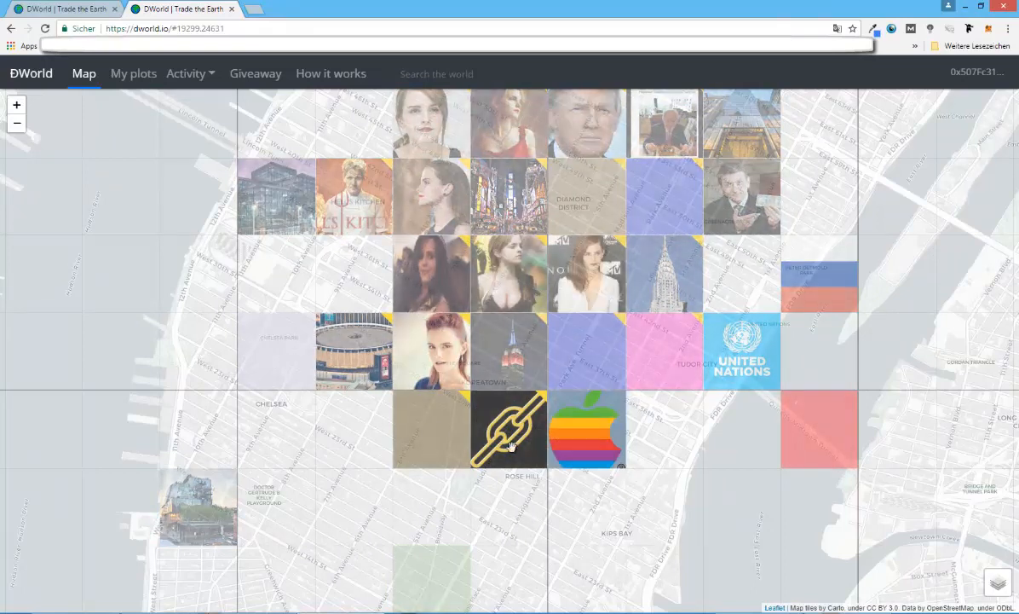
pyautogui.click(134, 73)
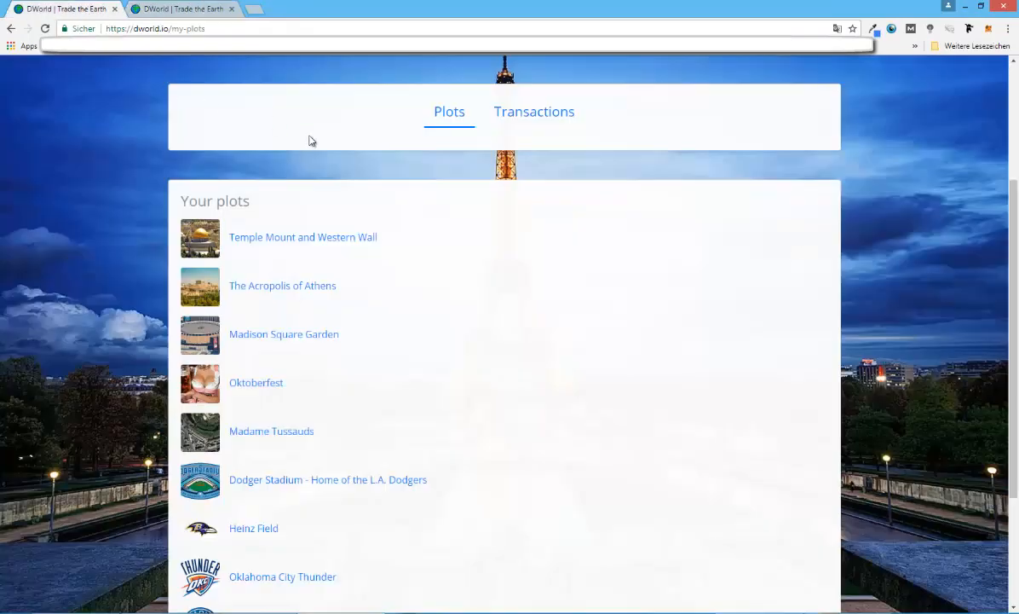
pyautogui.scroll(-3)
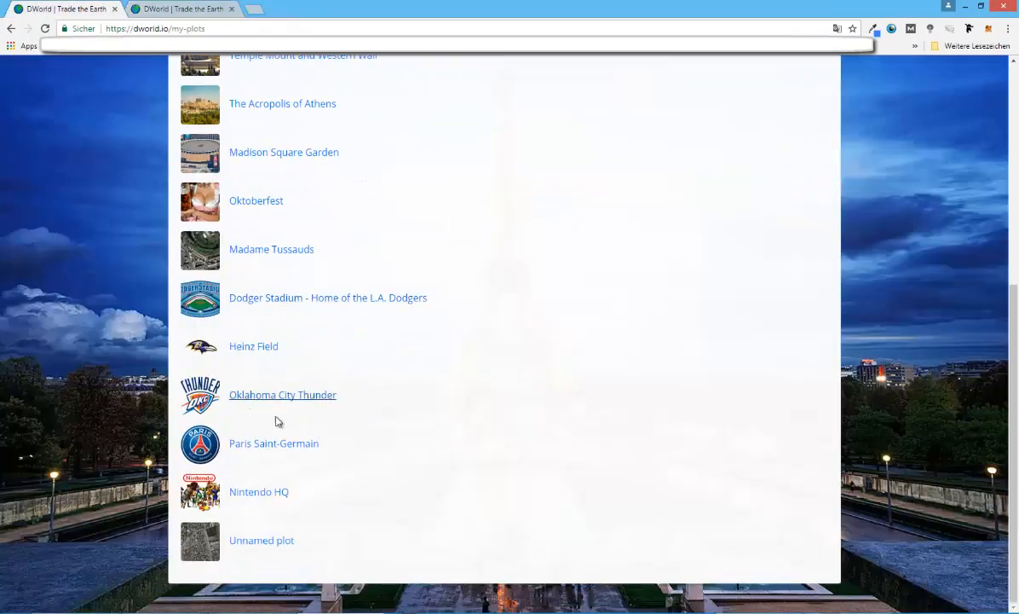
pyautogui.moveTo(257, 487)
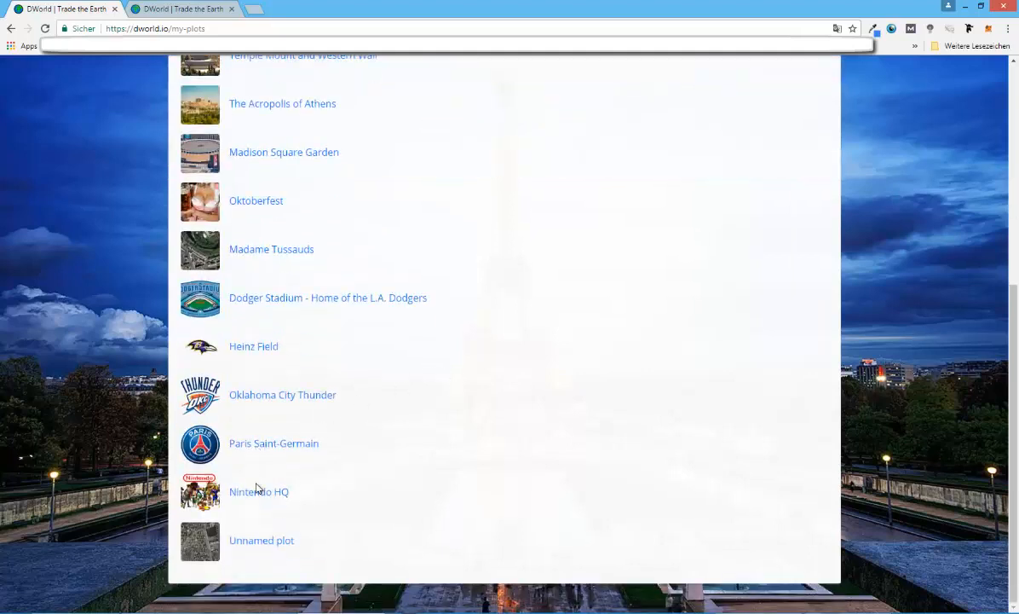
pyautogui.moveTo(383, 453)
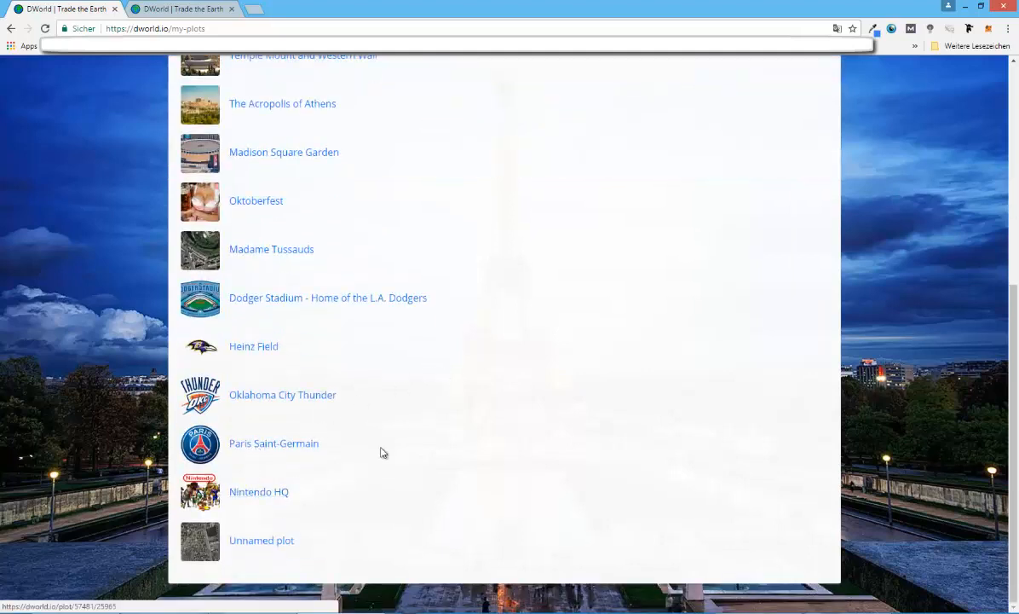
pyautogui.moveTo(458, 386)
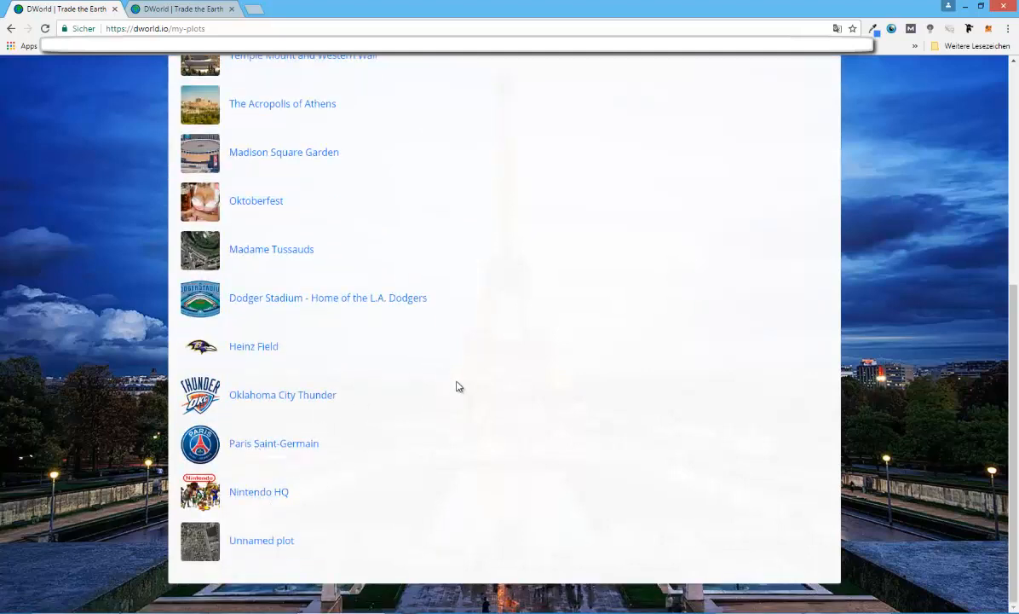
pyautogui.moveTo(589, 333)
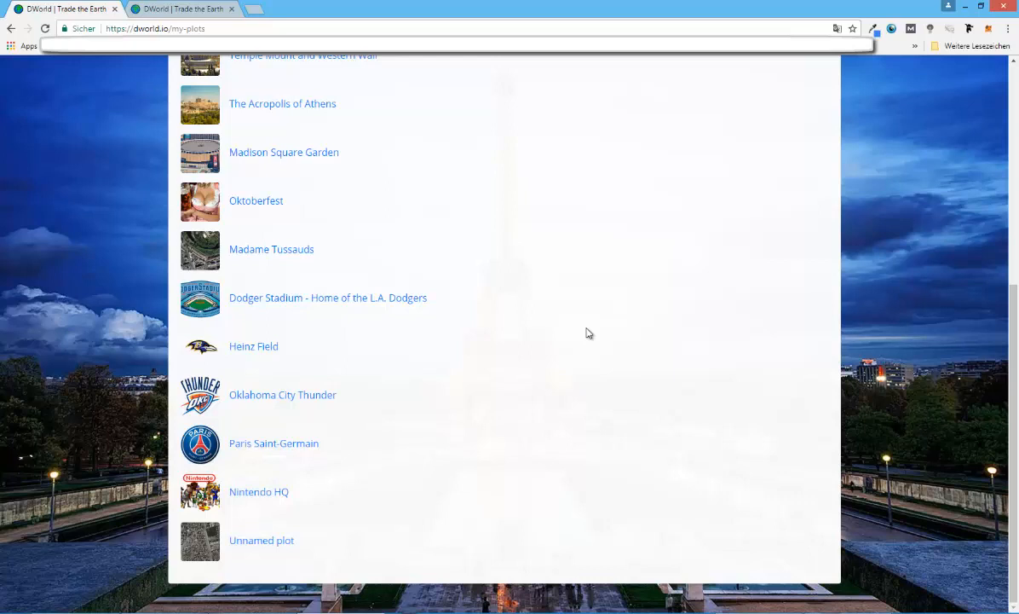
pyautogui.moveTo(325, 284)
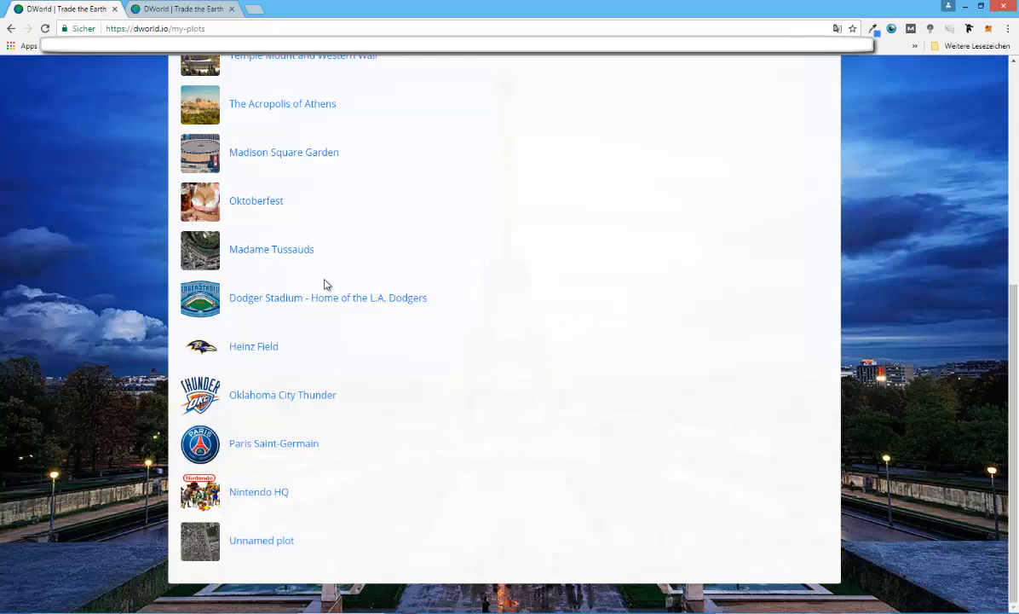
pyautogui.moveTo(395, 258)
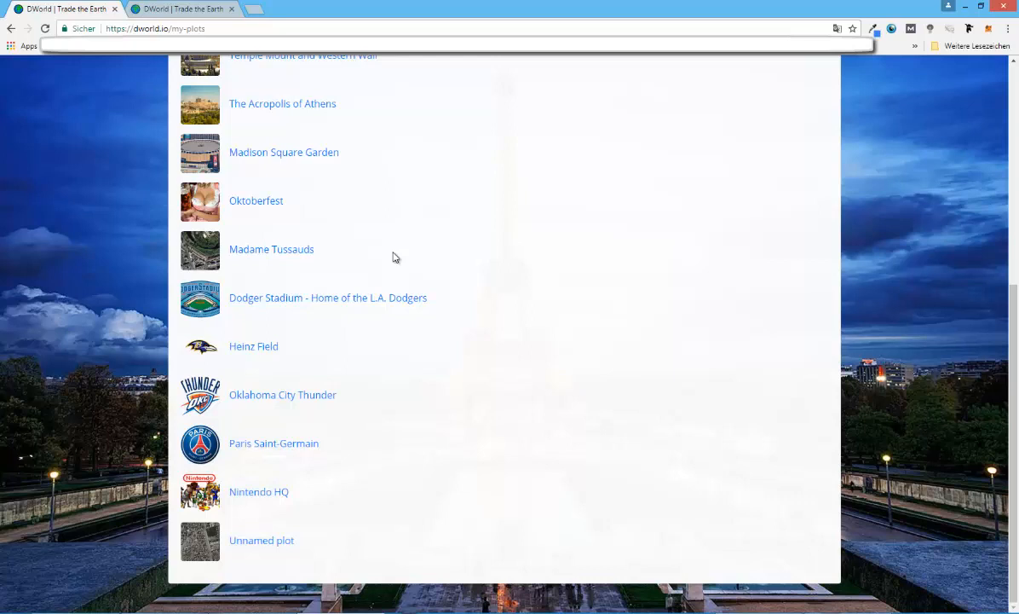
pyautogui.moveTo(430, 453)
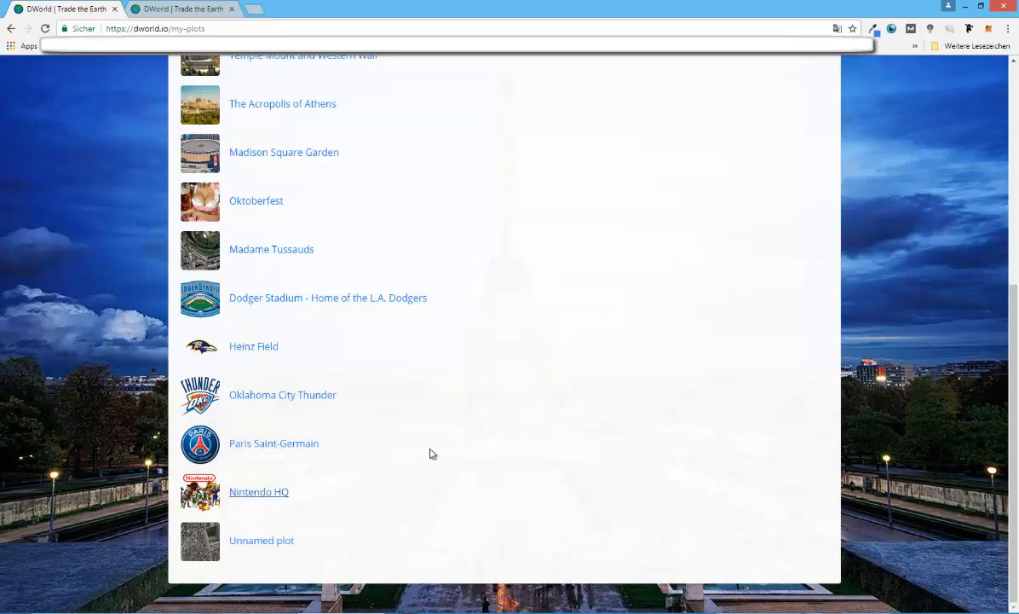
pyautogui.scroll(3)
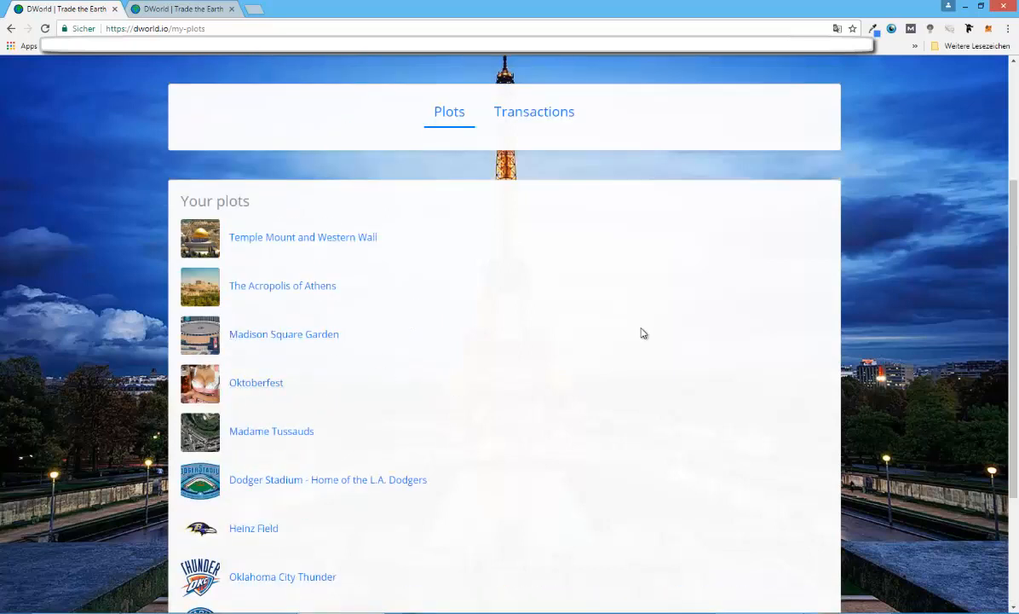
pyautogui.moveTo(314, 370)
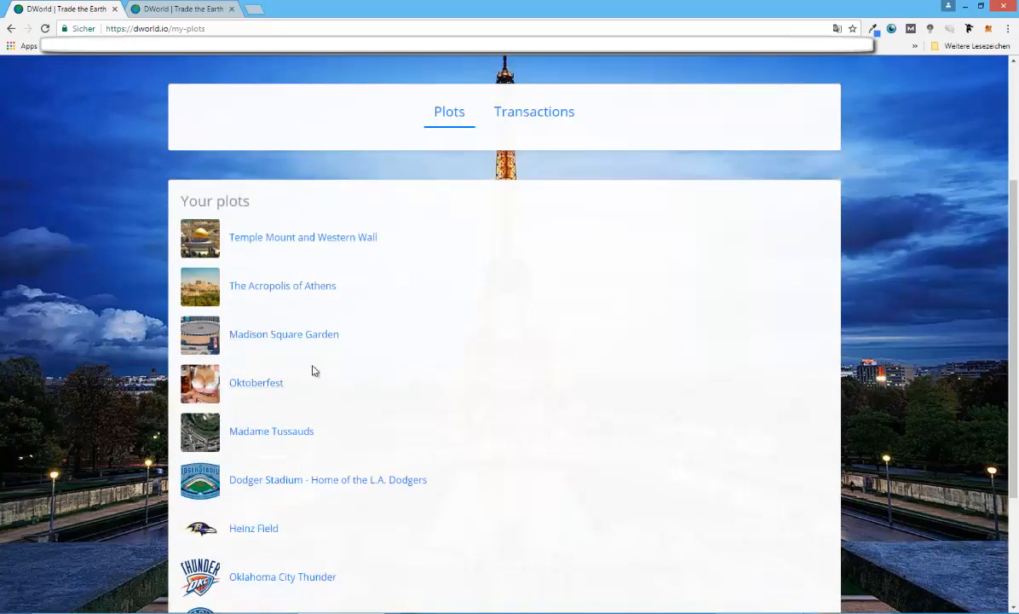
pyautogui.scroll(-3)
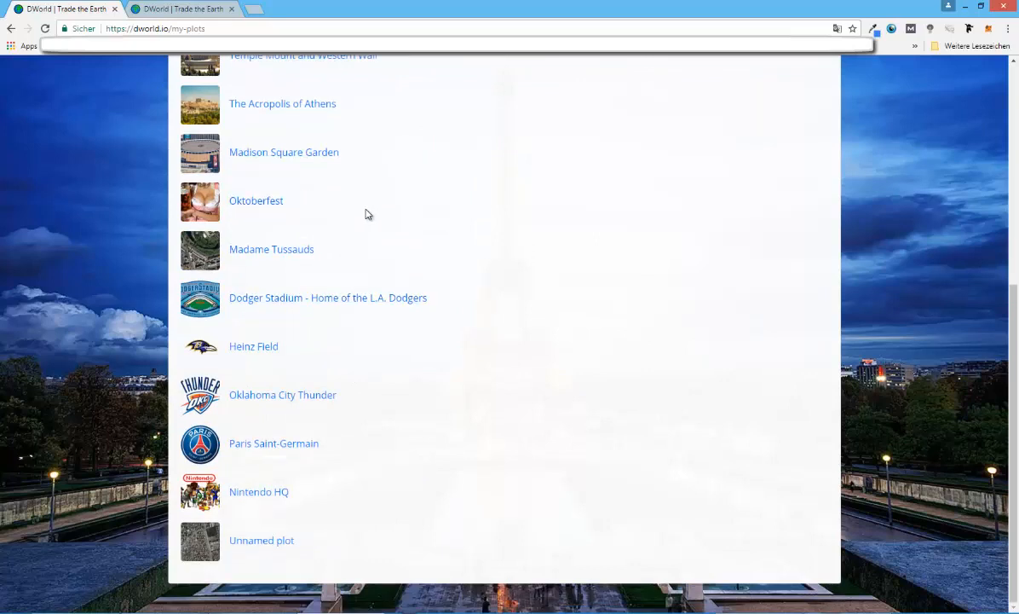
pyautogui.moveTo(333, 216)
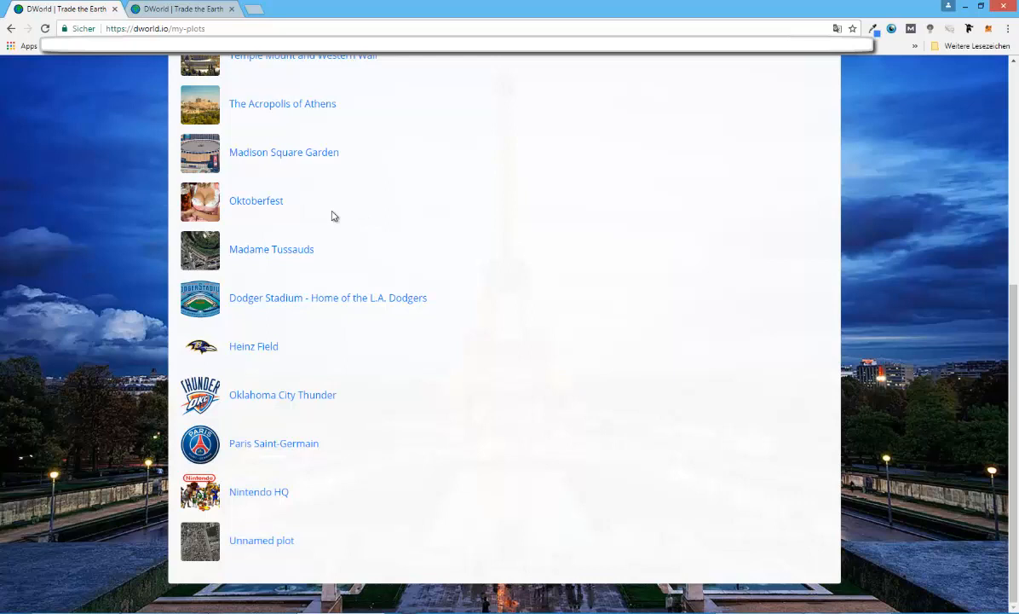
pyautogui.moveTo(463, 259)
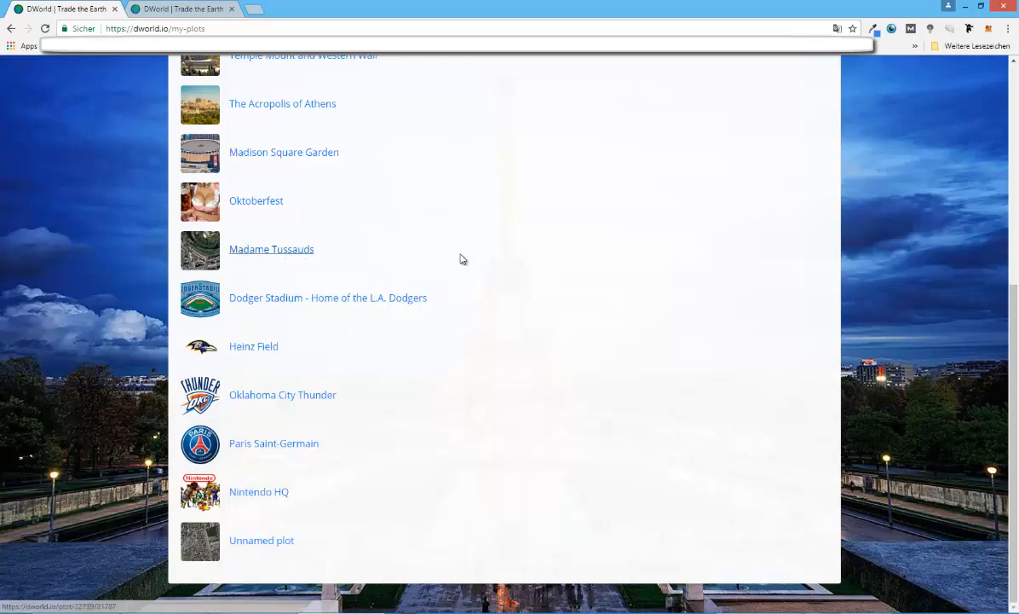
pyautogui.moveTo(502, 255)
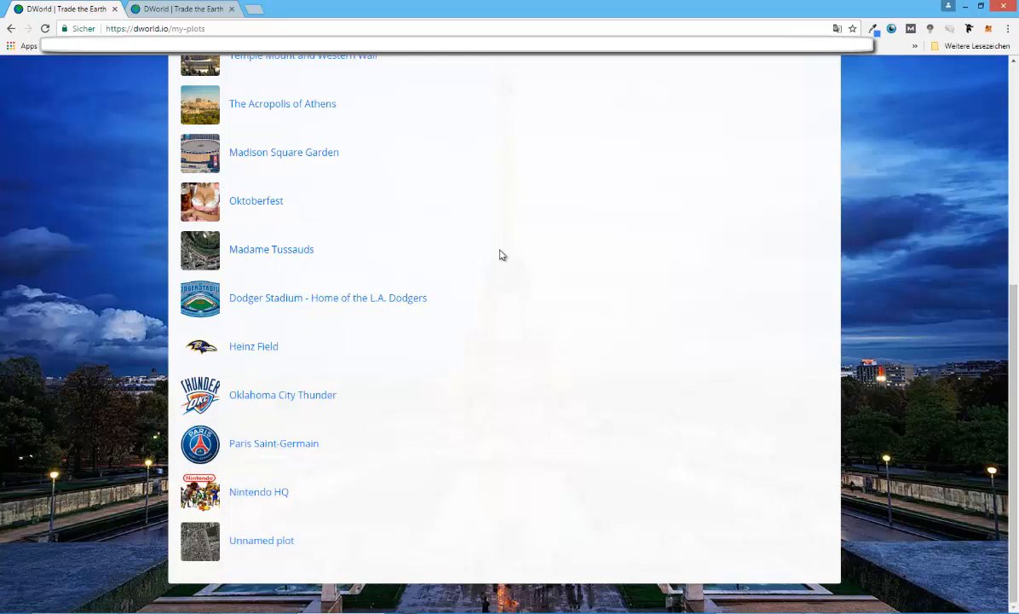
pyautogui.scroll(3)
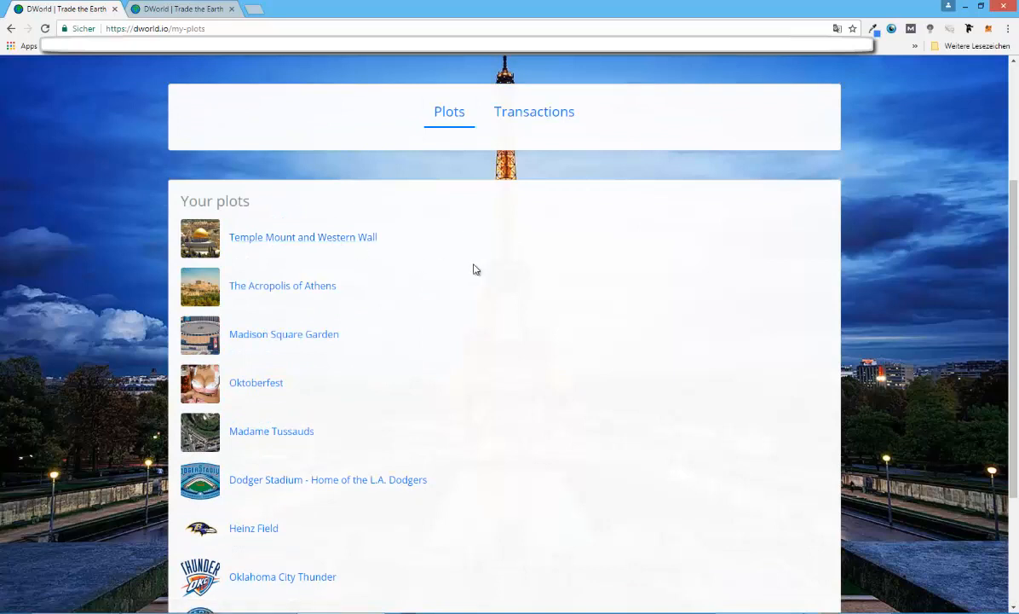
pyautogui.moveTo(479, 271)
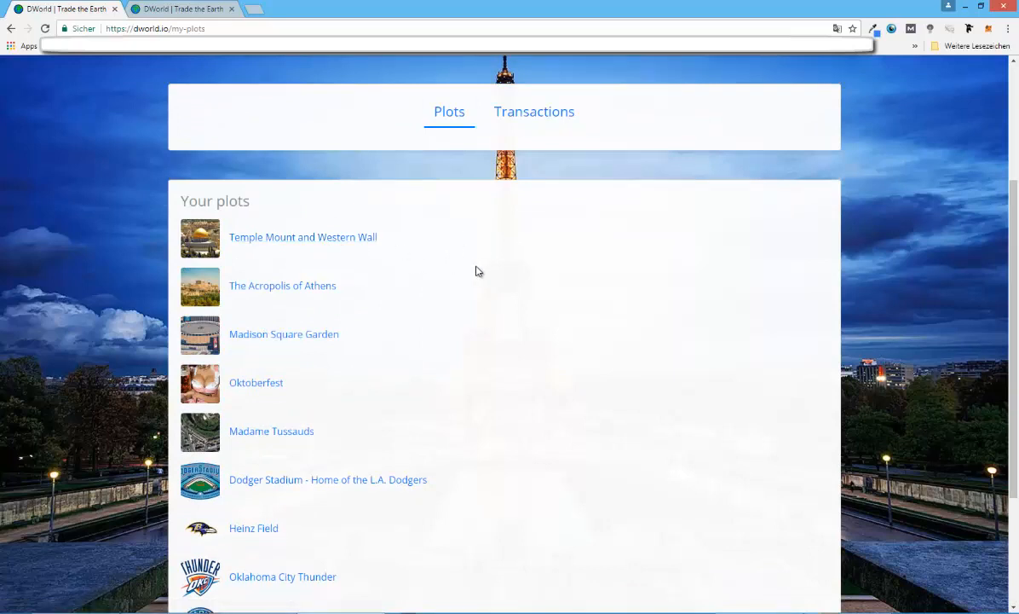
pyautogui.moveTo(473, 271)
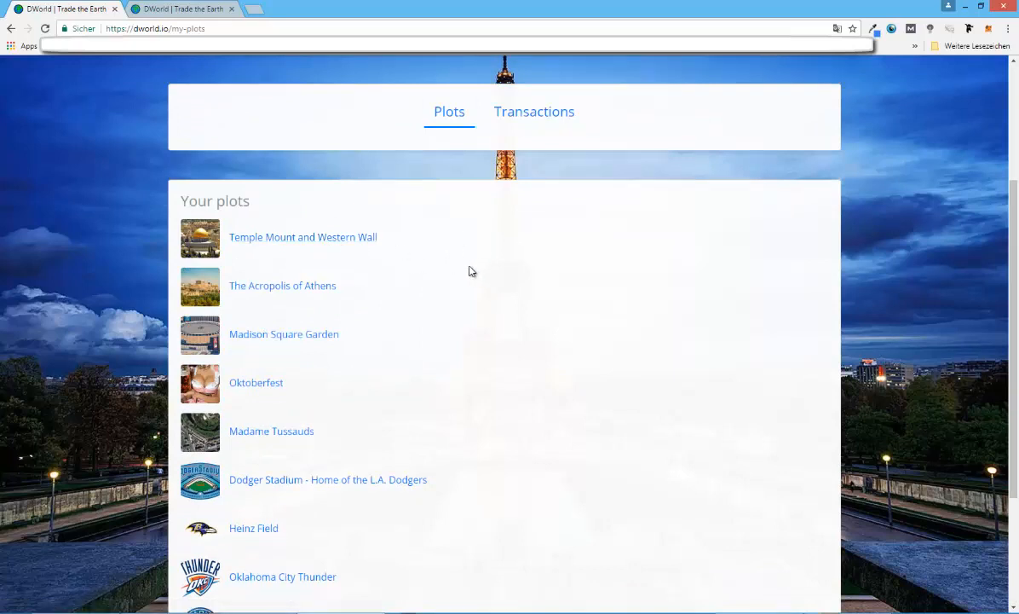
pyautogui.scroll(-3)
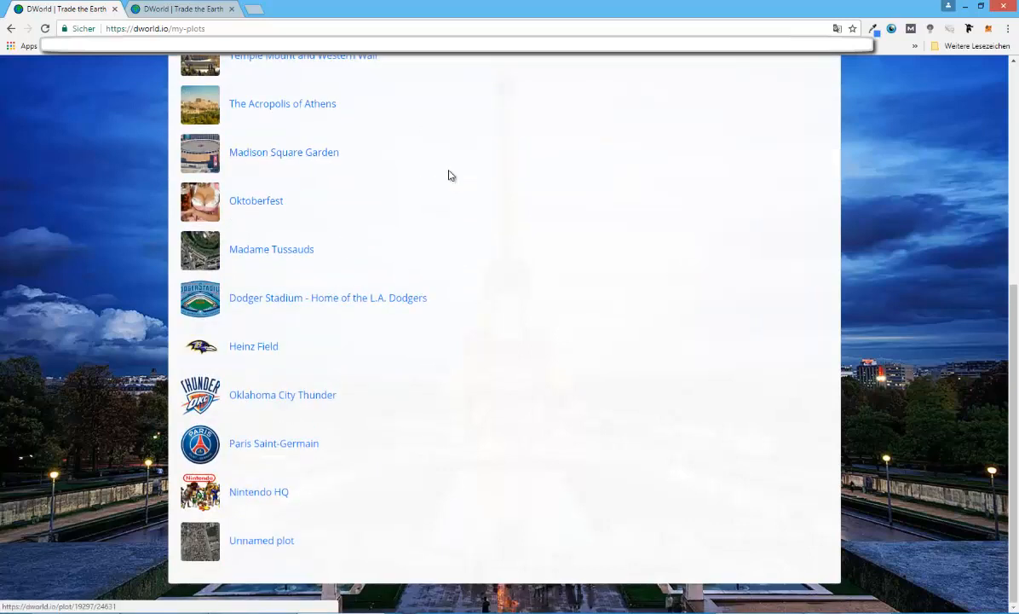
pyautogui.moveTo(118, 173)
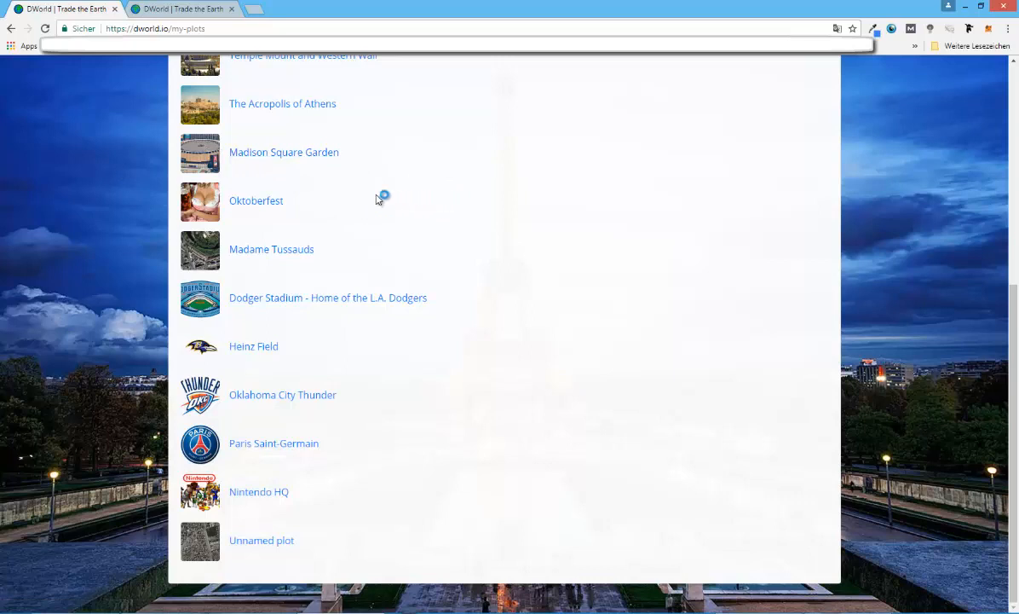
pyautogui.moveTo(337, 279)
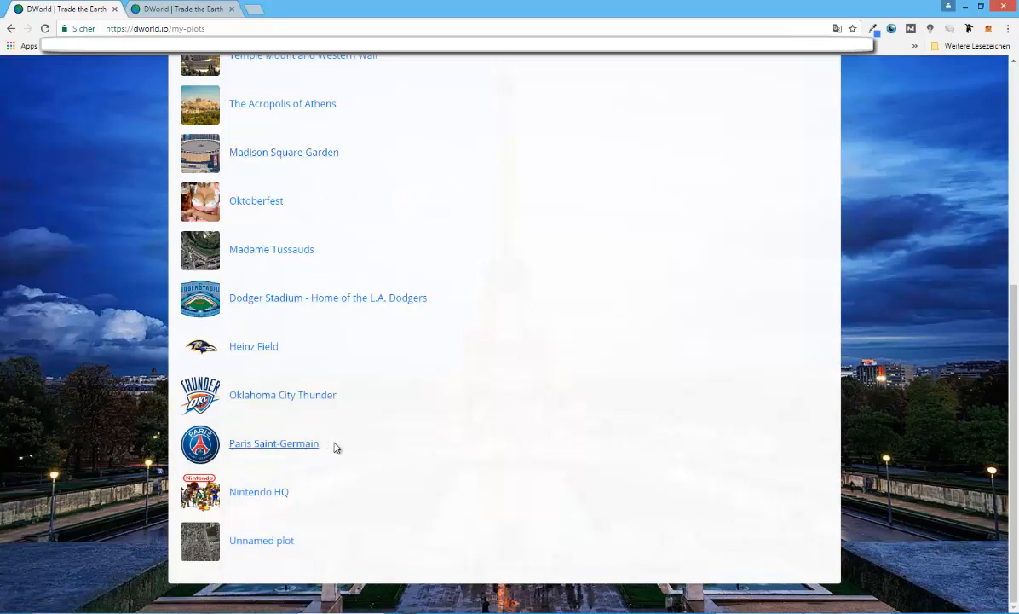
pyautogui.moveTo(260, 455)
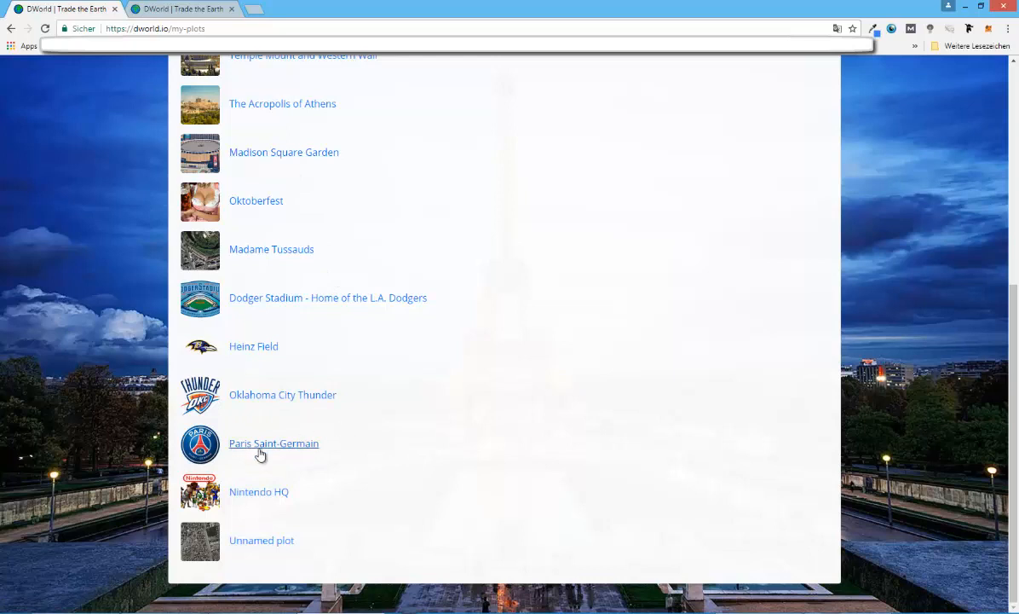
pyautogui.moveTo(362, 453)
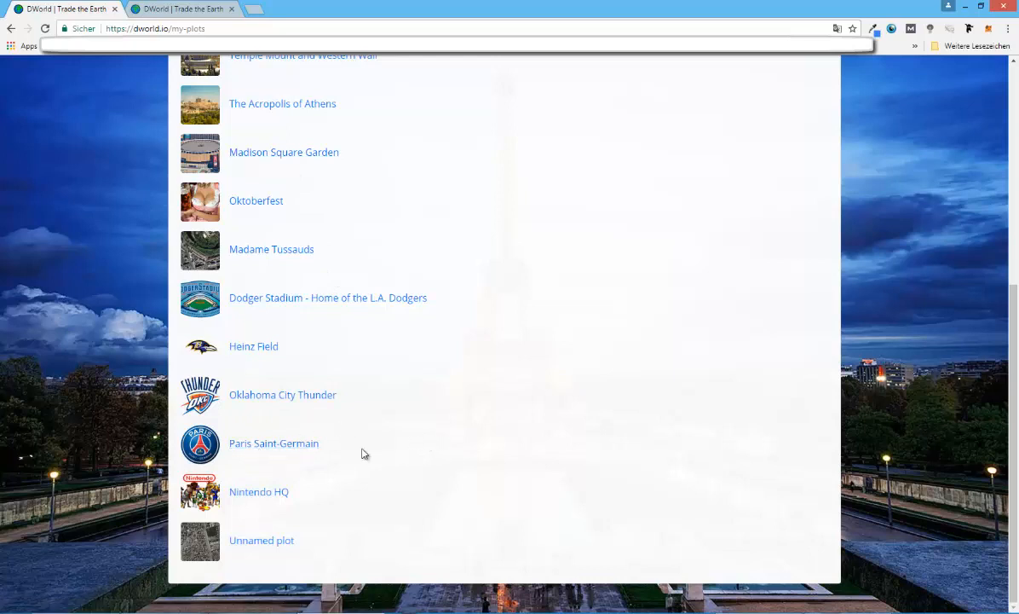
pyautogui.moveTo(274, 443)
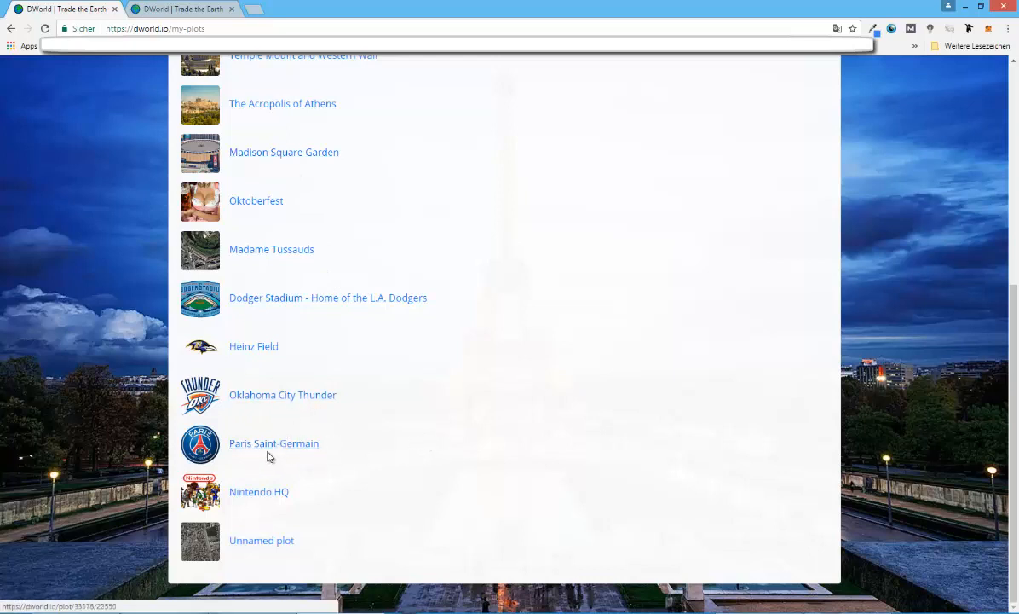
pyautogui.moveTo(247, 447)
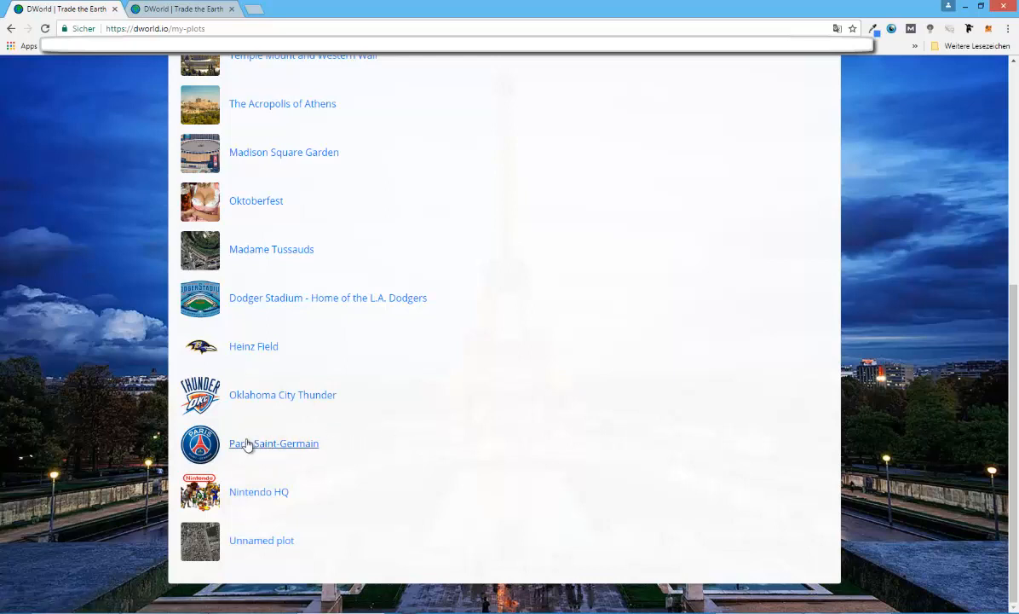
pyautogui.moveTo(475, 393)
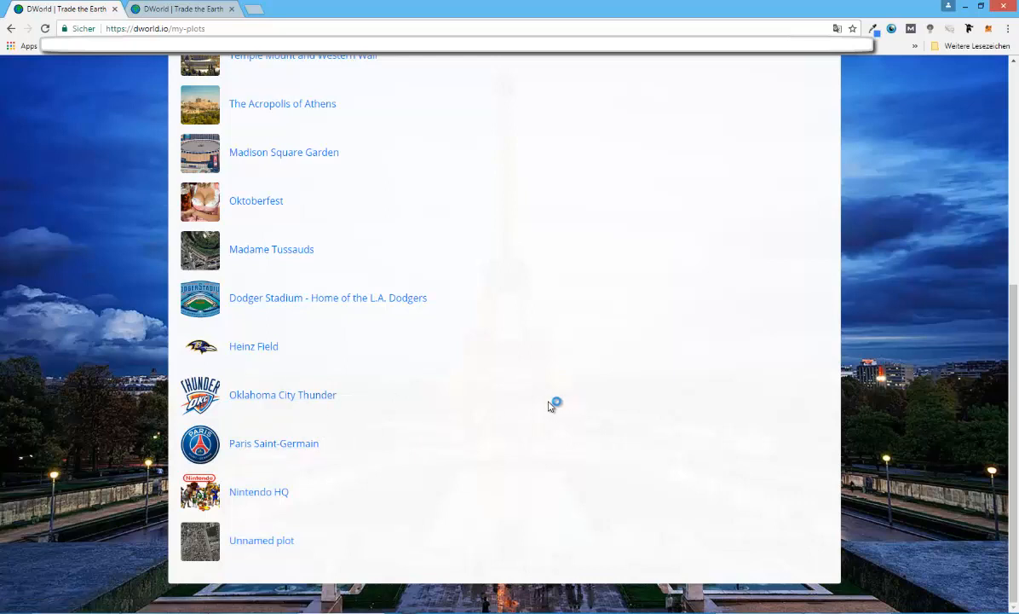
pyautogui.moveTo(253, 346)
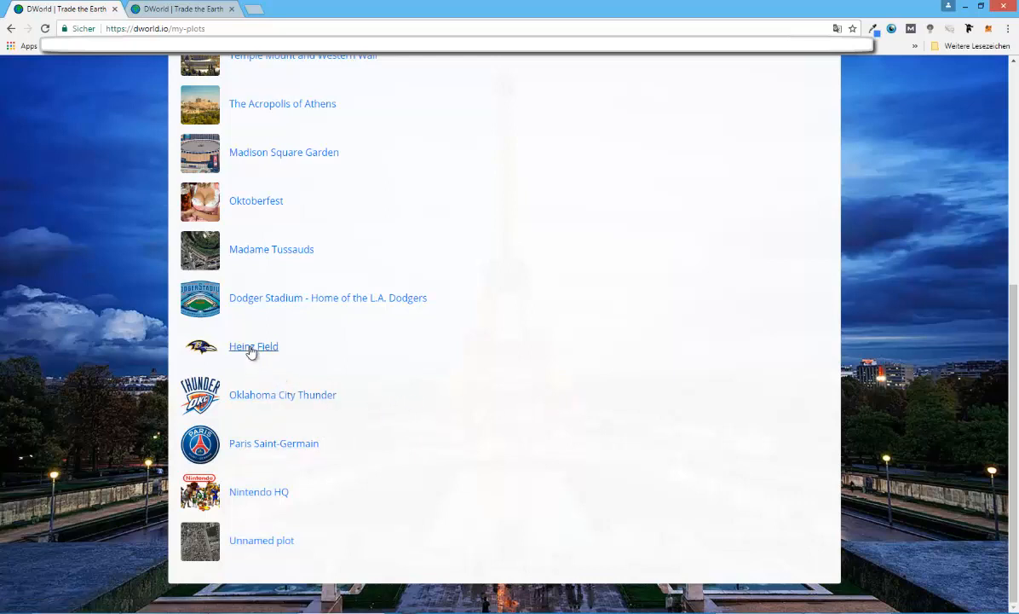
pyautogui.moveTo(417, 341)
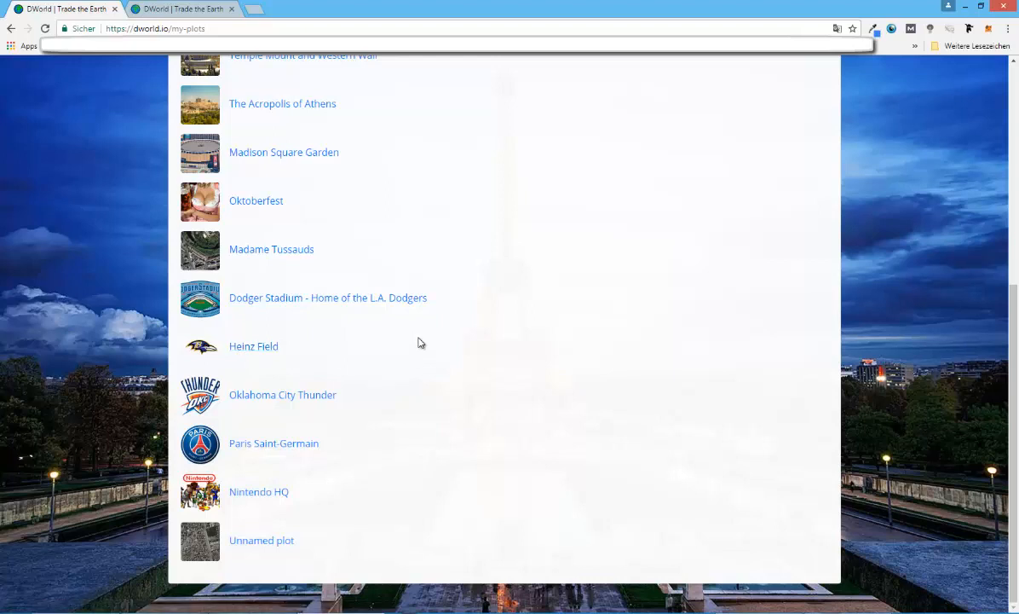
pyautogui.moveTo(486, 340)
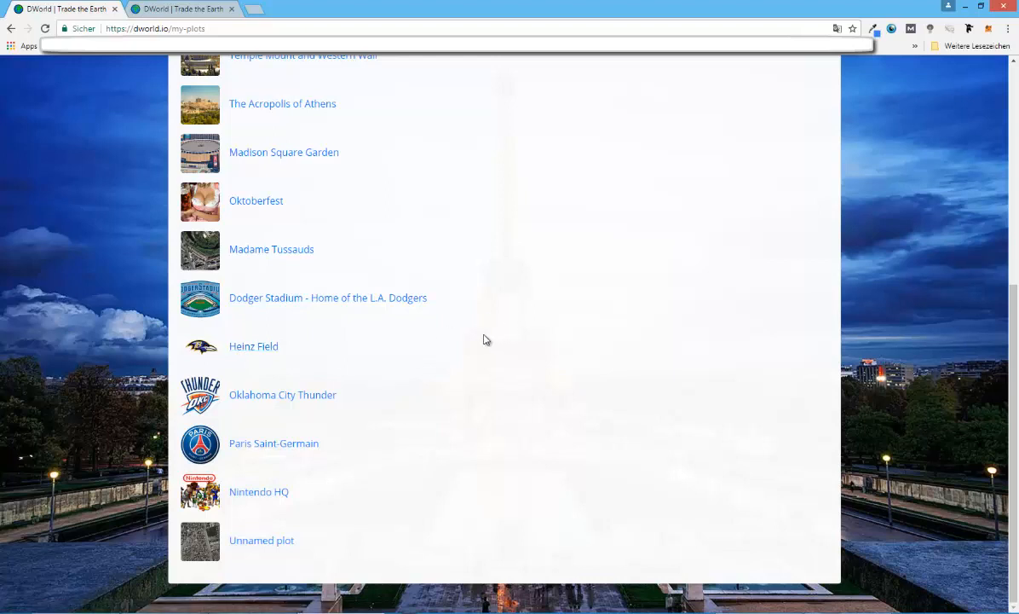
pyautogui.moveTo(491, 381)
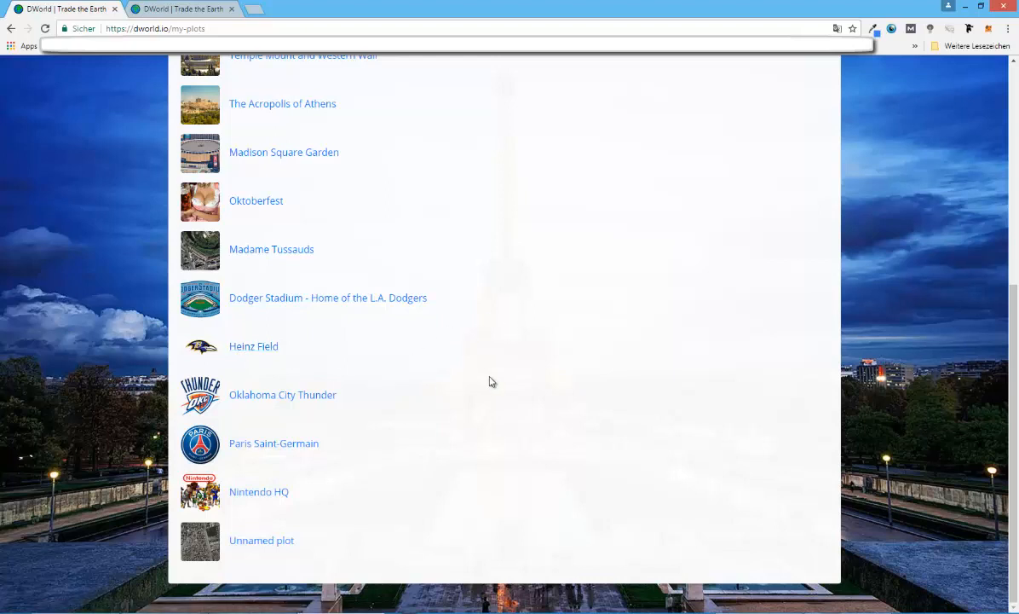
pyautogui.scroll(3)
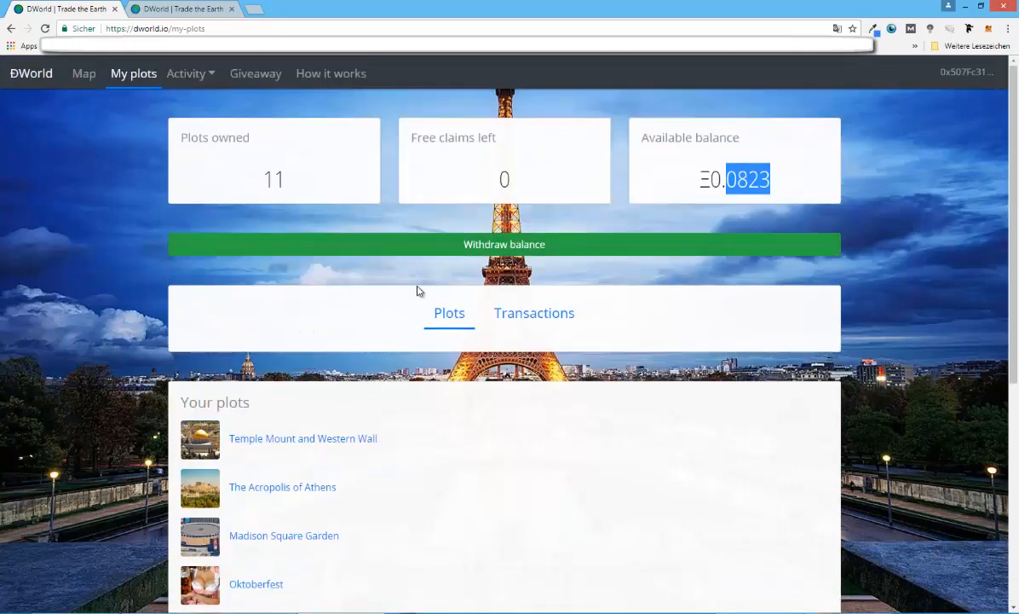
pyautogui.moveTo(347, 310)
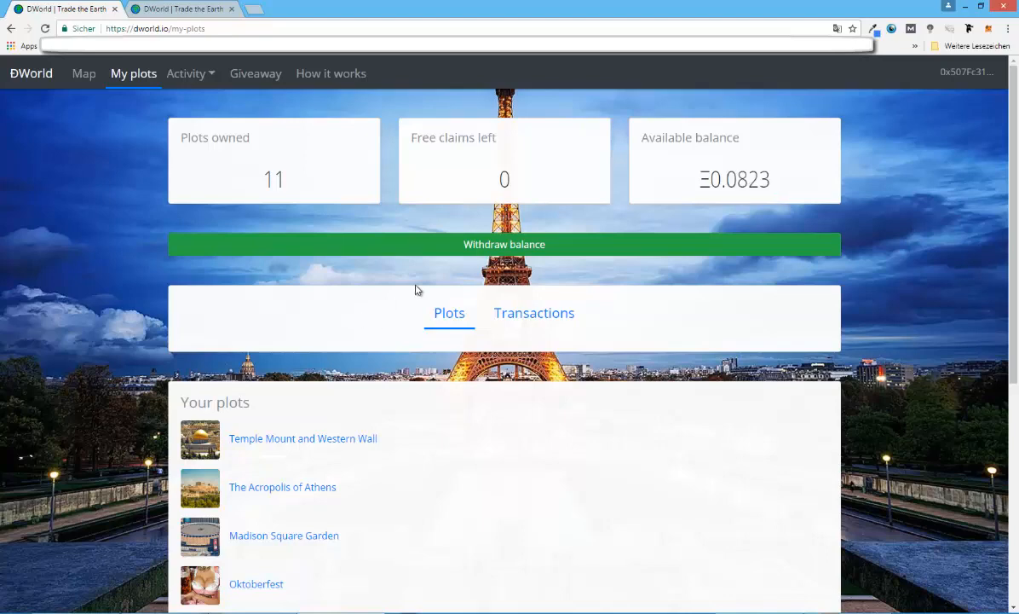
pyautogui.moveTo(333, 449)
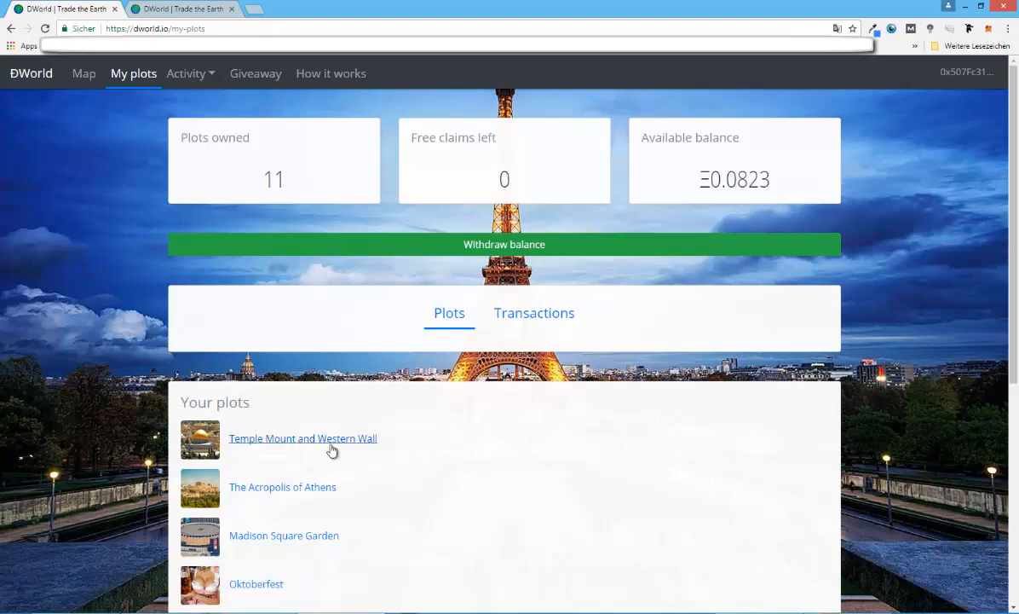
pyautogui.moveTo(517, 295)
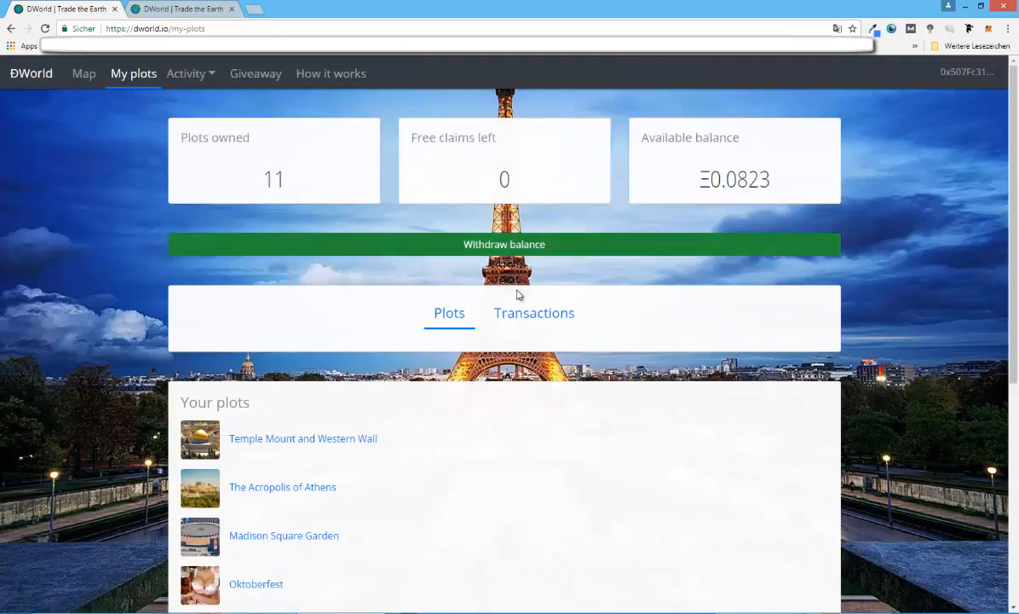
# - Open Transactions and review outgoing claims and incoming Ξ0.0063 claim dividends
pyautogui.click(535, 313)
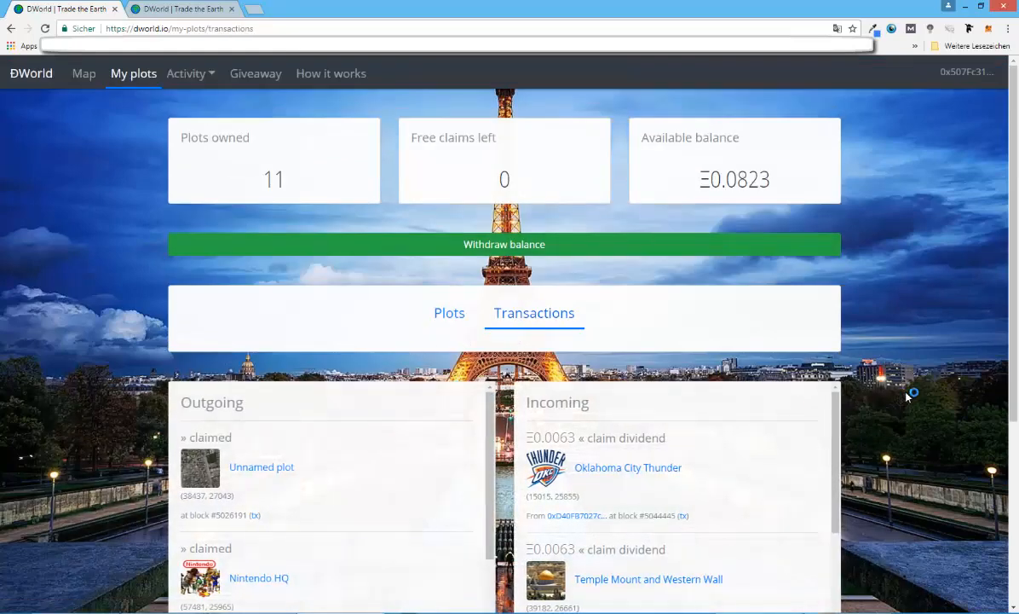
pyautogui.scroll(-3)
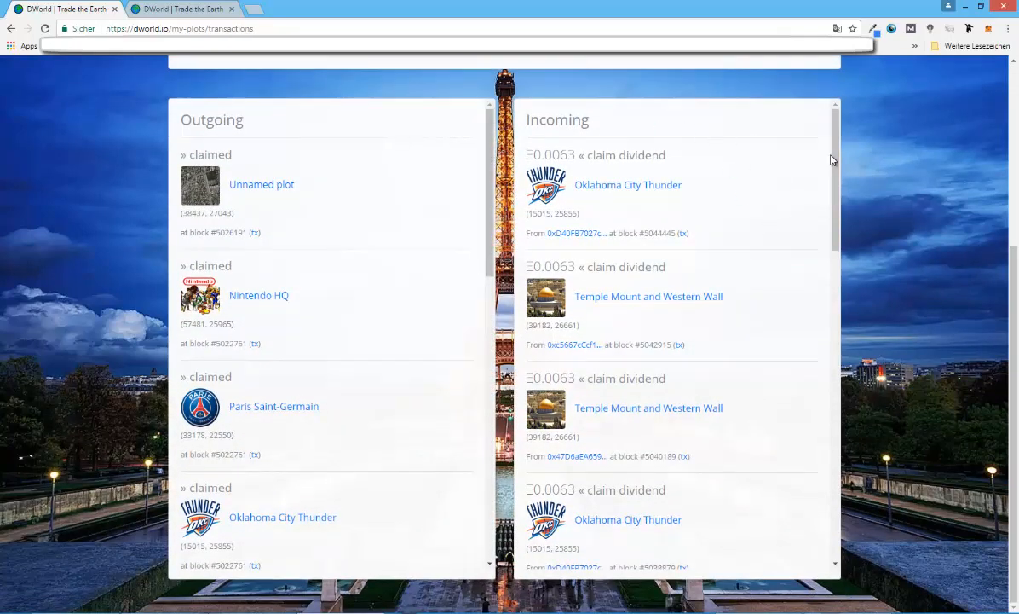
pyautogui.moveTo(600, 150)
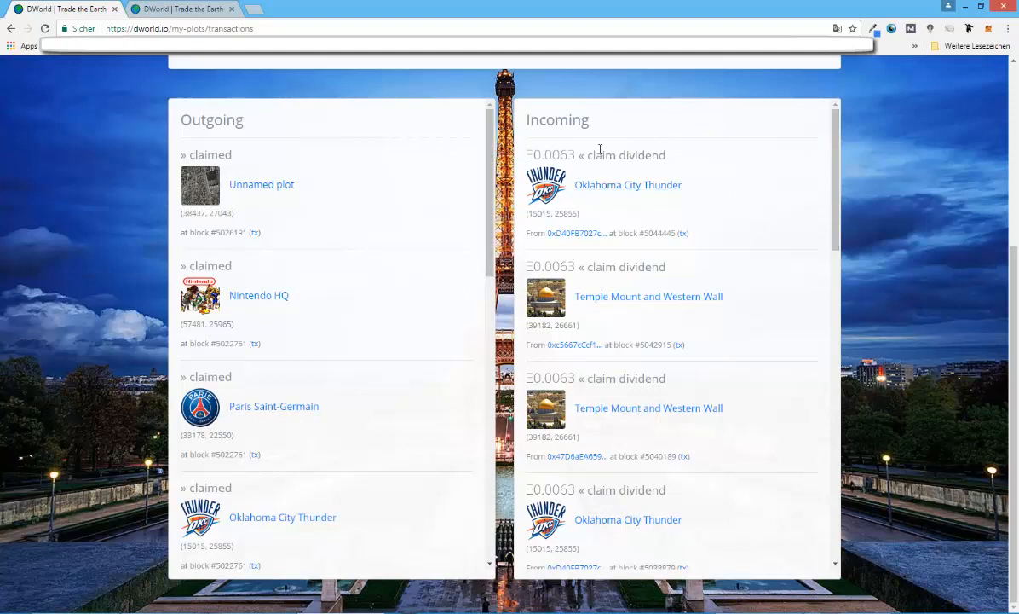
pyautogui.moveTo(626, 156)
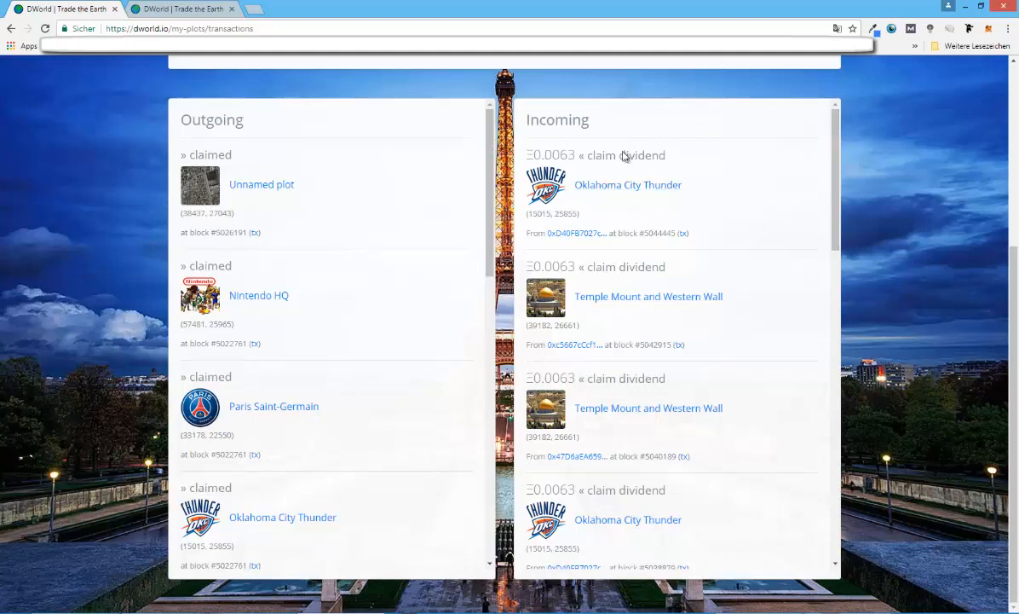
pyautogui.moveTo(781, 180)
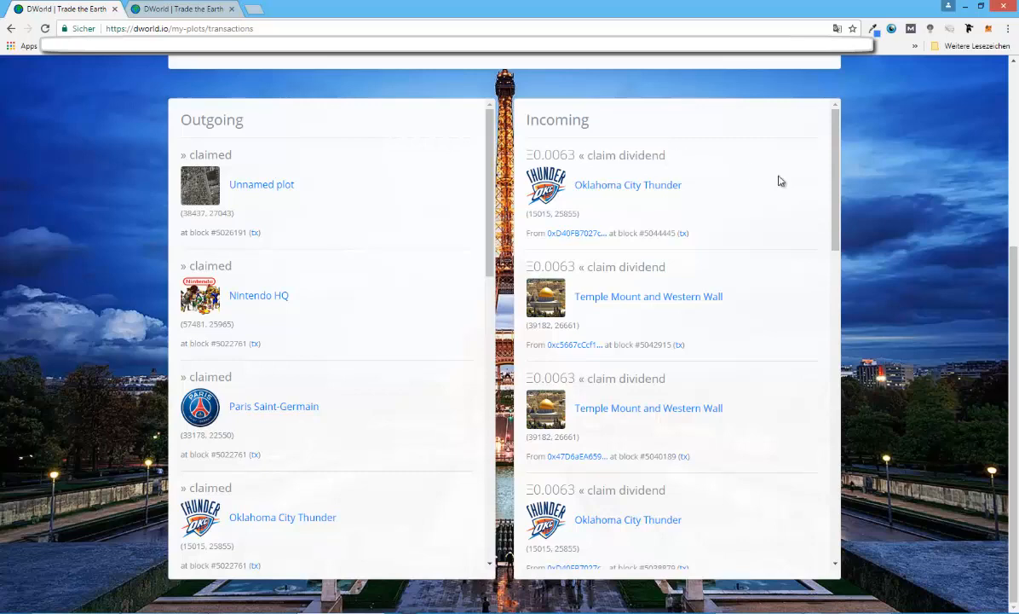
pyautogui.scroll(3)
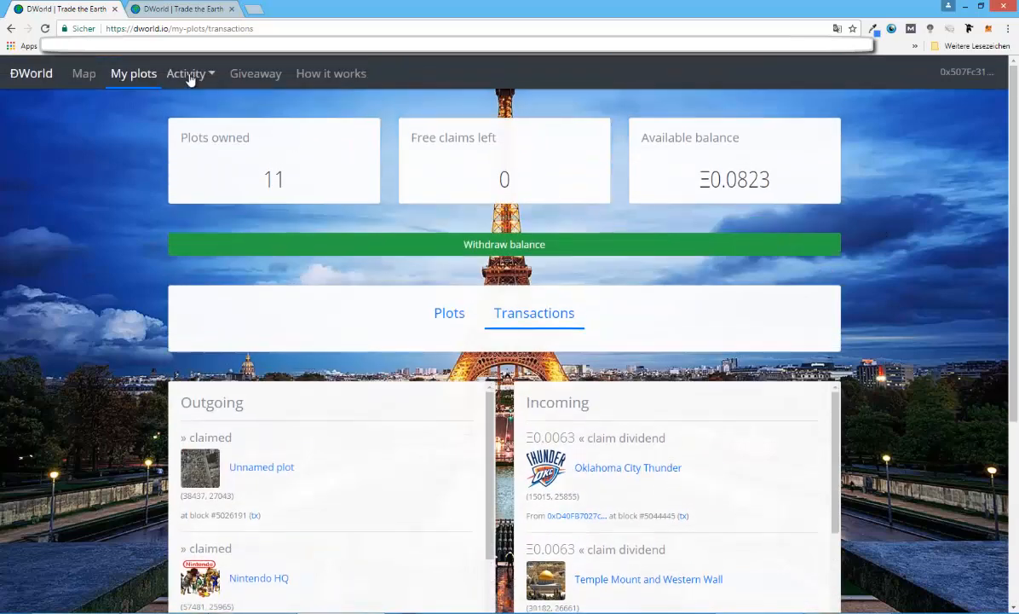
# - Browse the Hot plots list led by Big Ben at Ξ1.3188, then open Activity
pyautogui.click(186, 73)
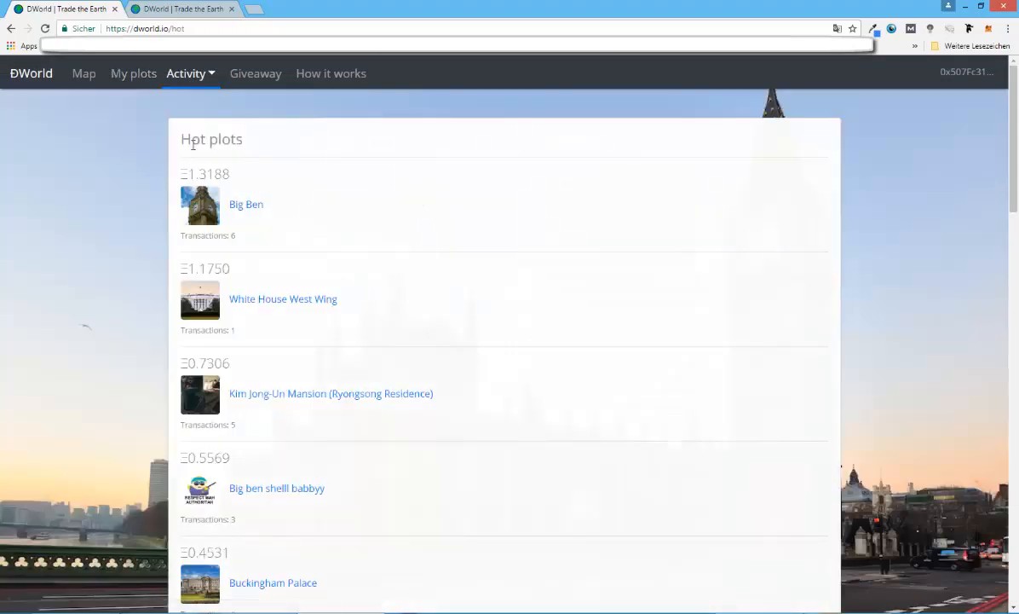
pyautogui.moveTo(437, 174)
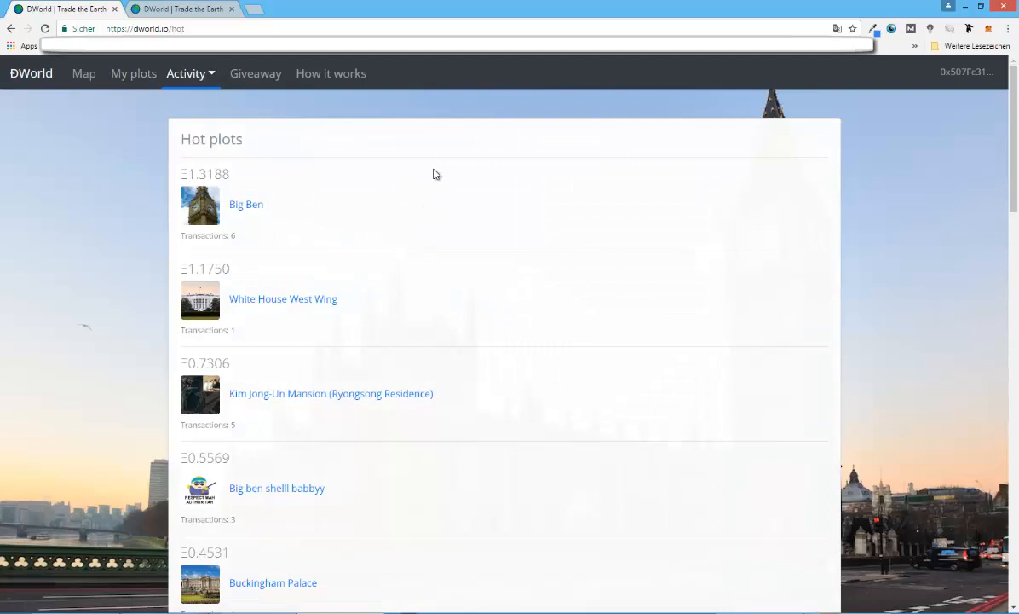
pyautogui.moveTo(225, 236)
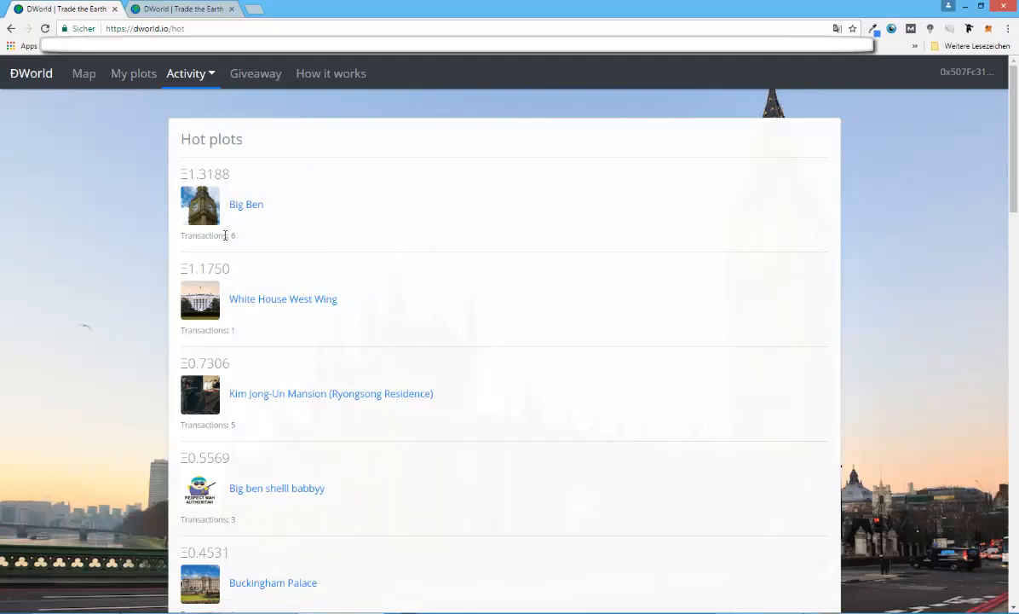
pyautogui.scroll(-3)
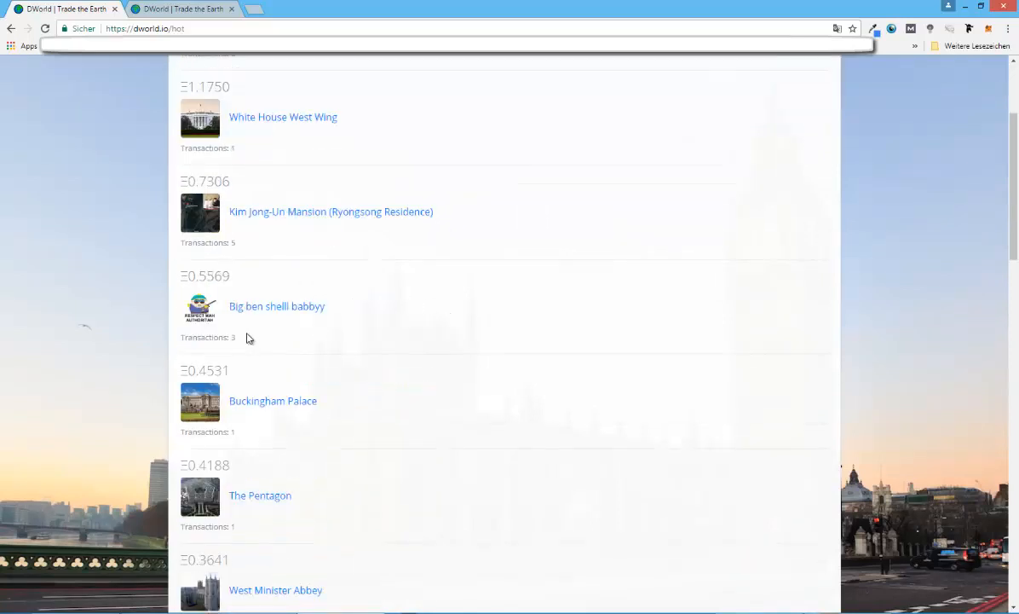
pyautogui.scroll(3)
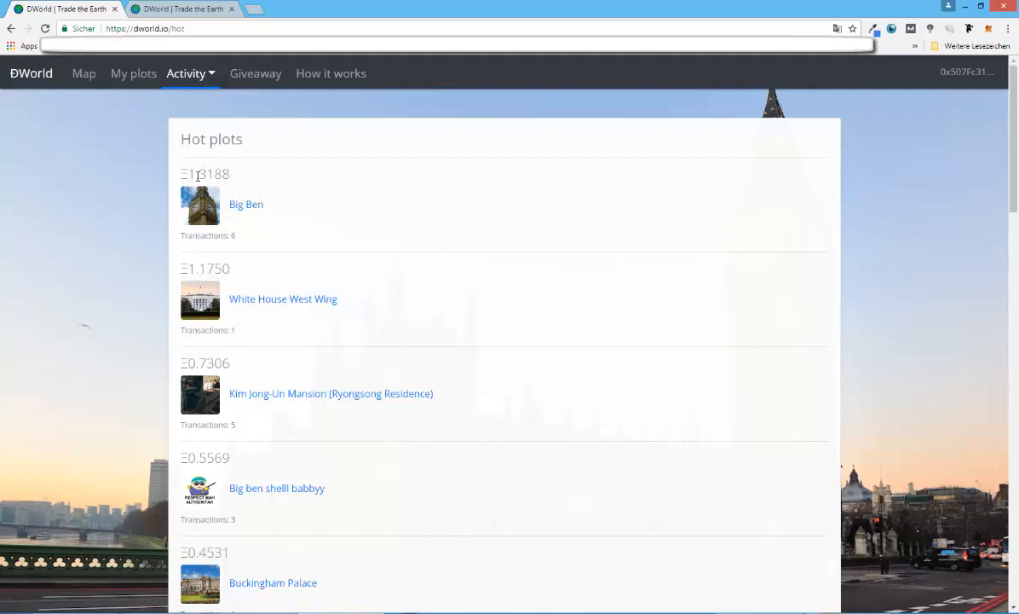
pyautogui.moveTo(328, 190)
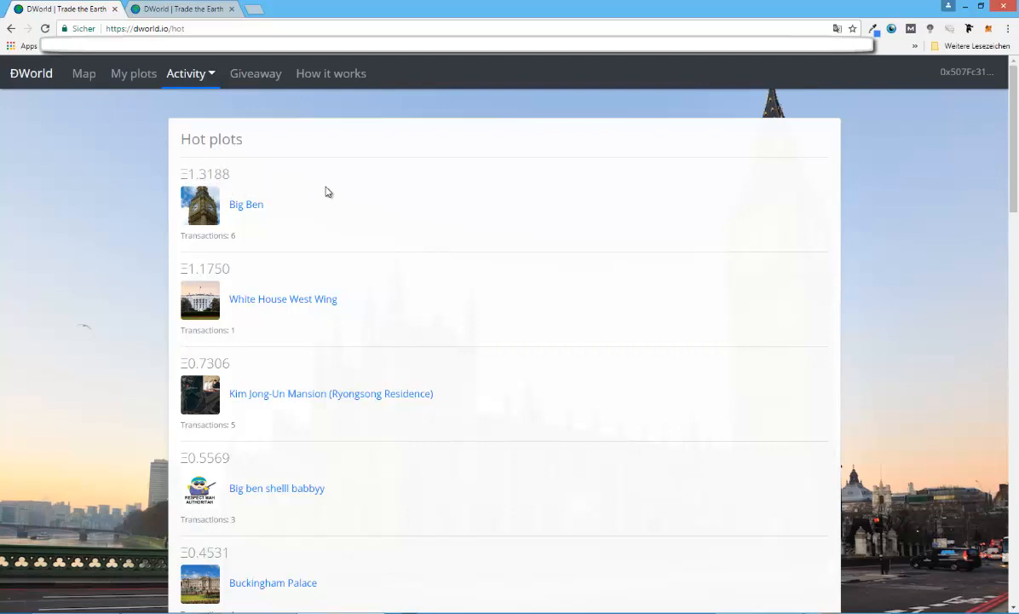
pyautogui.click(186, 73)
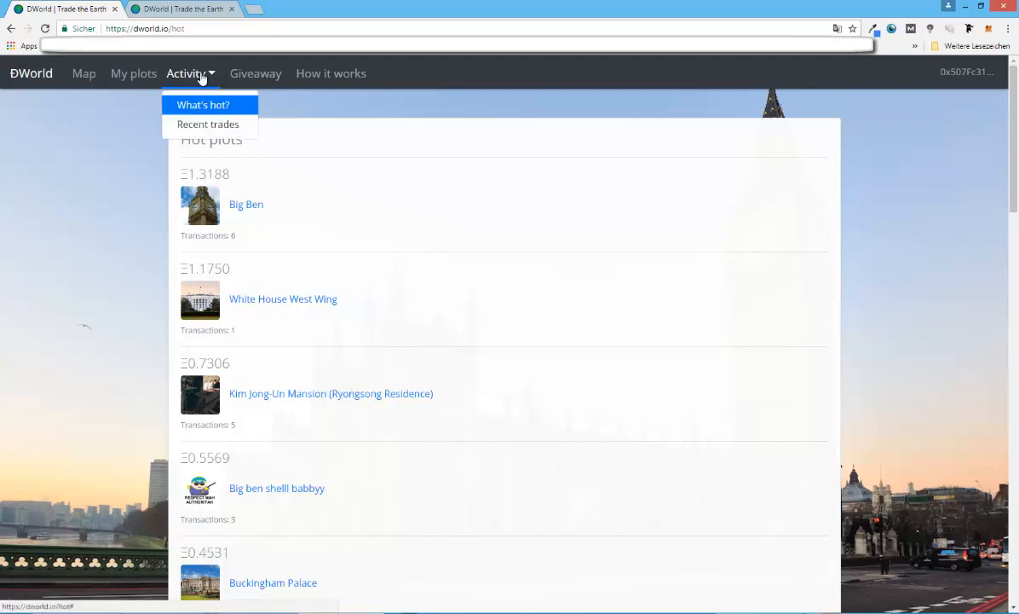
pyautogui.moveTo(214, 123)
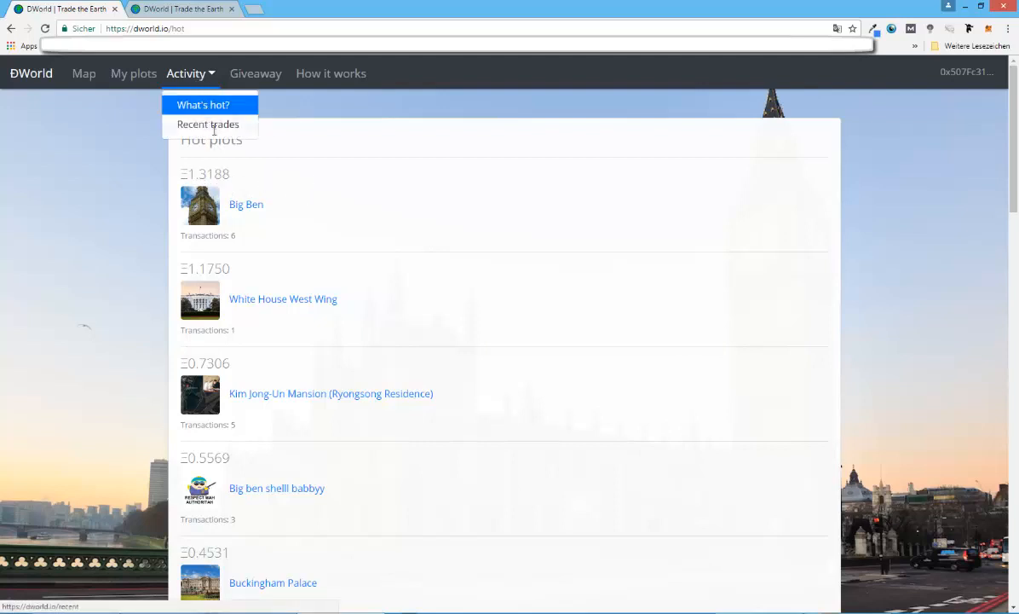
pyautogui.moveTo(333, 159)
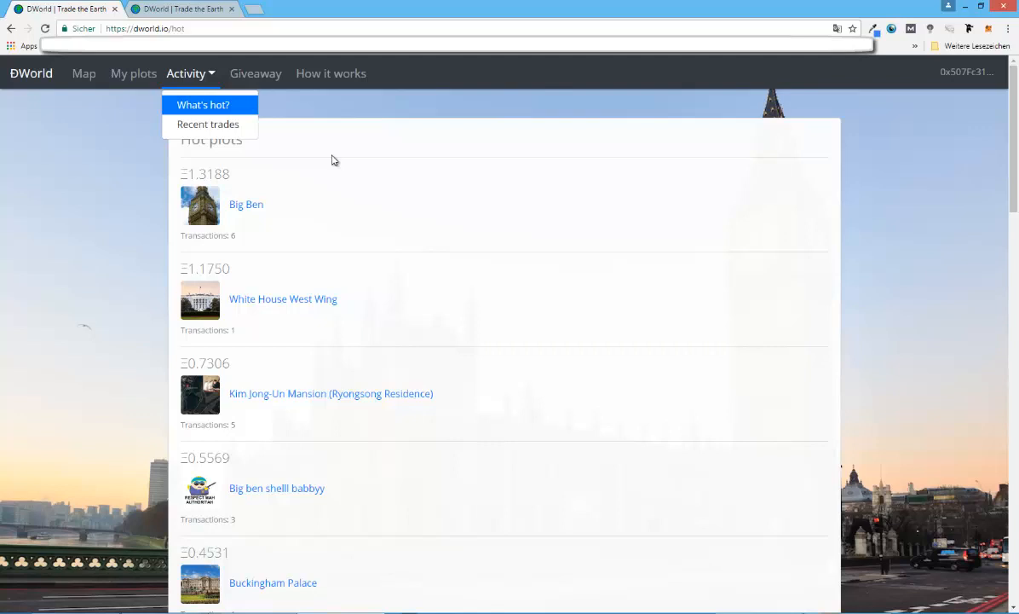
pyautogui.moveTo(309, 153)
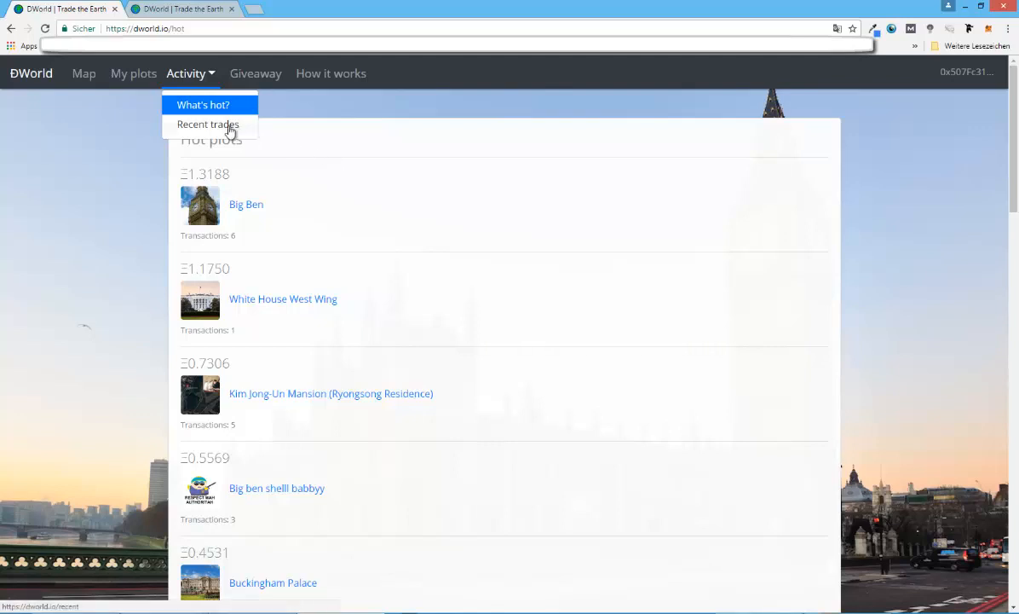
# - View Recent trades and select the Bermuda triangle's Ξ0.0875 sale price
pyautogui.click(208, 124)
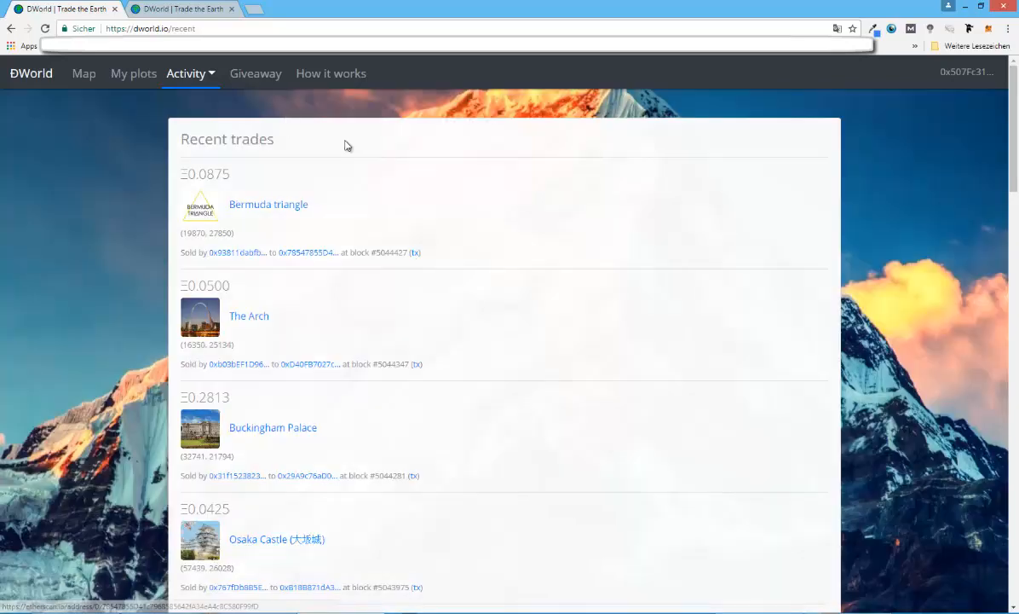
pyautogui.scroll(-3)
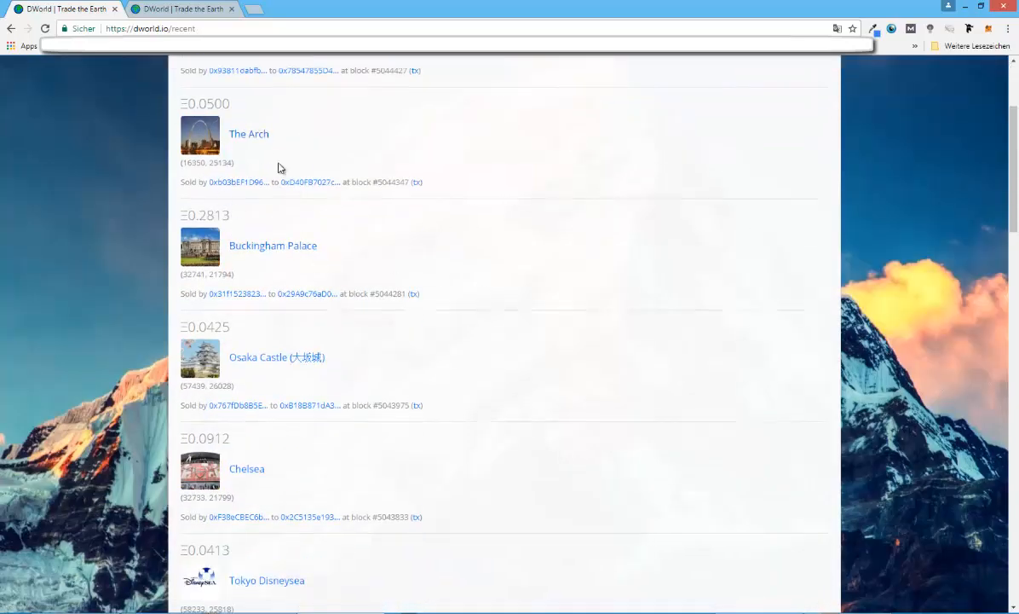
pyautogui.scroll(3)
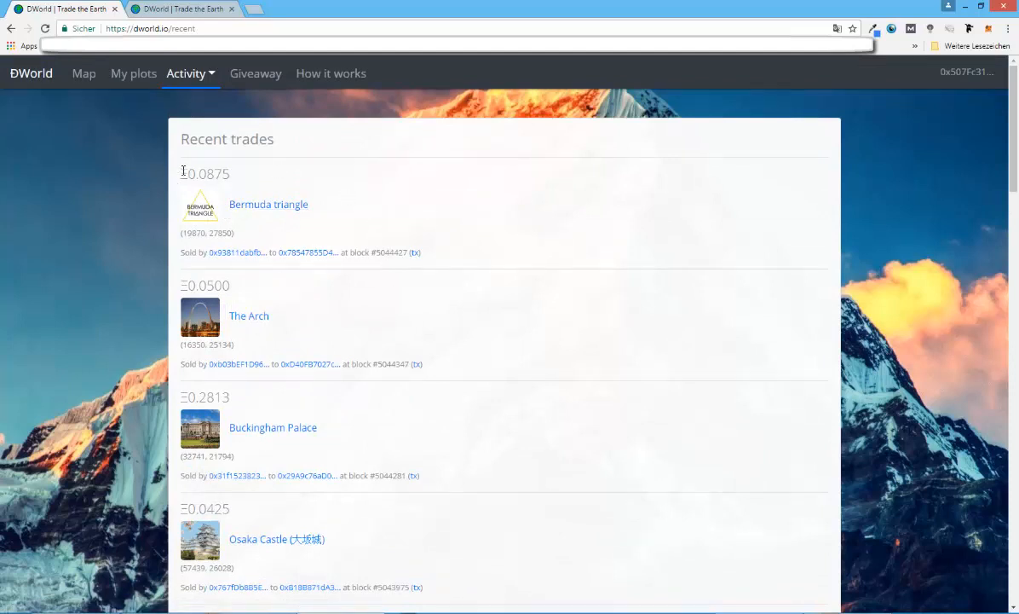
pyautogui.doubleClick(209, 174)
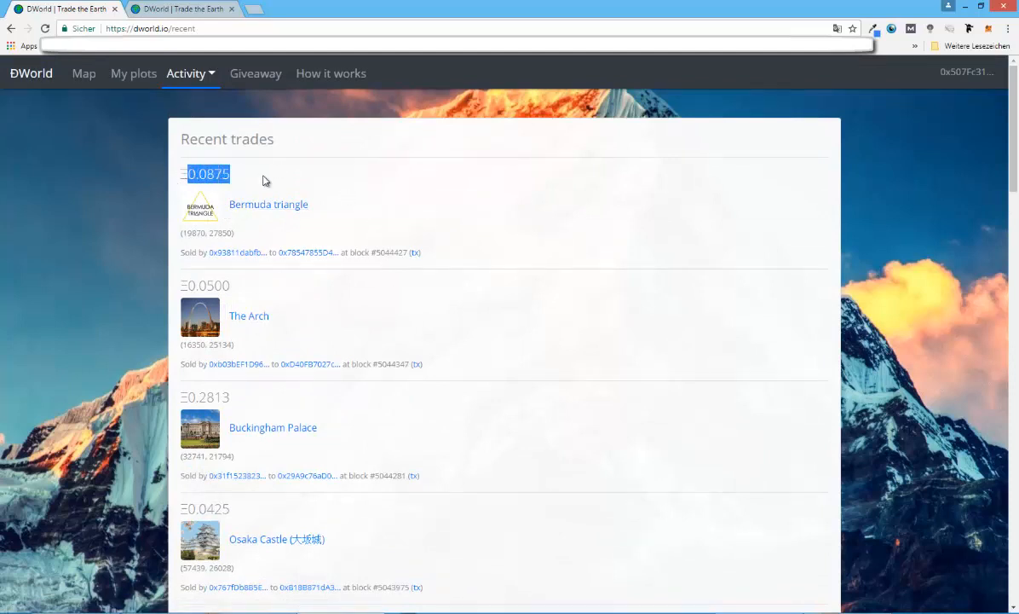
pyautogui.moveTo(256, 73)
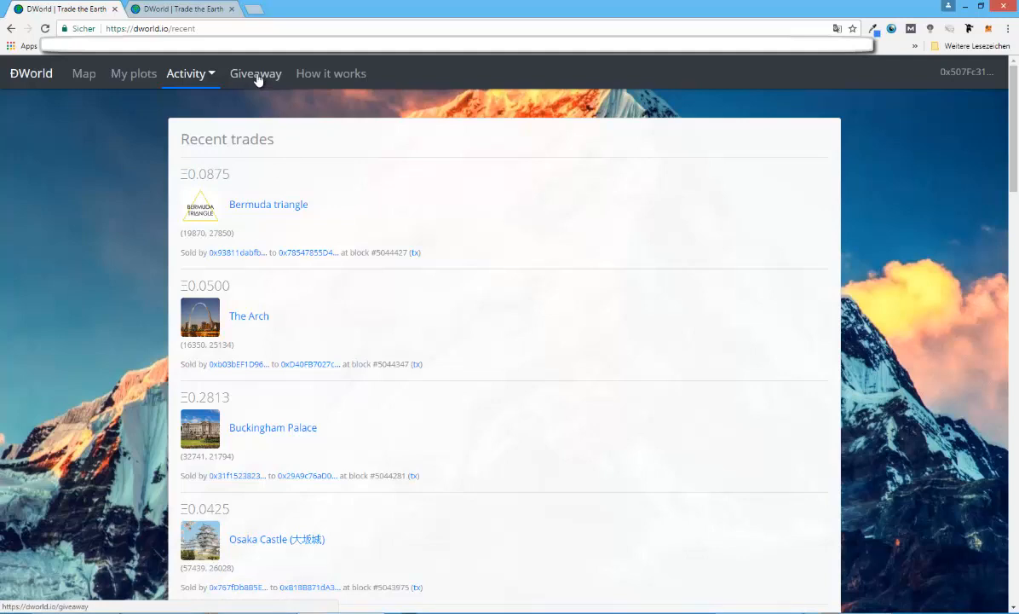
# - Open the Giveaway page offering 8 free plot claims with 2 days left
pyautogui.click(255, 74)
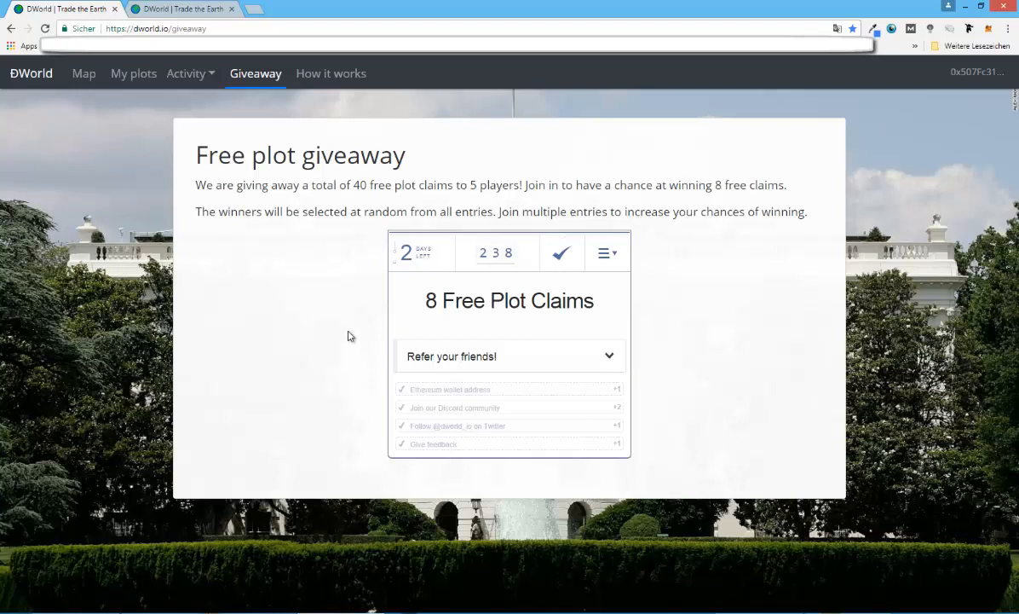
pyautogui.moveTo(454, 375)
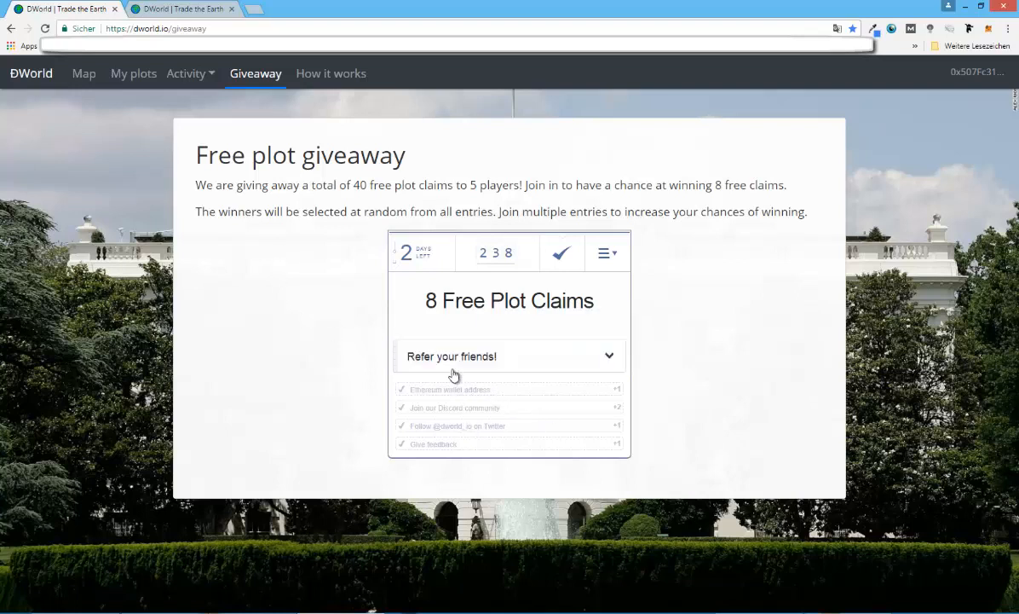
pyautogui.moveTo(400, 384)
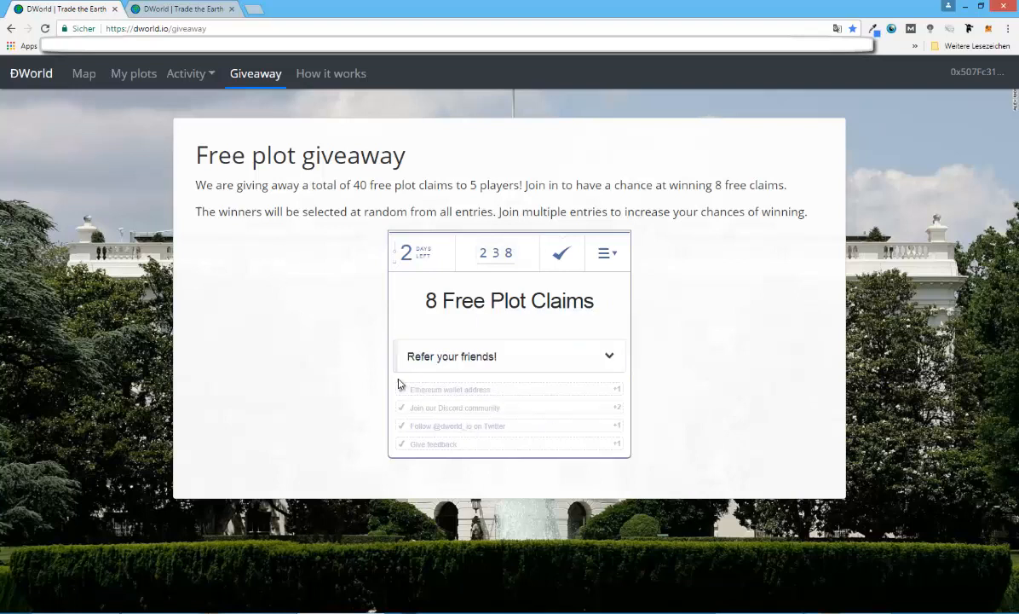
pyautogui.moveTo(437, 423)
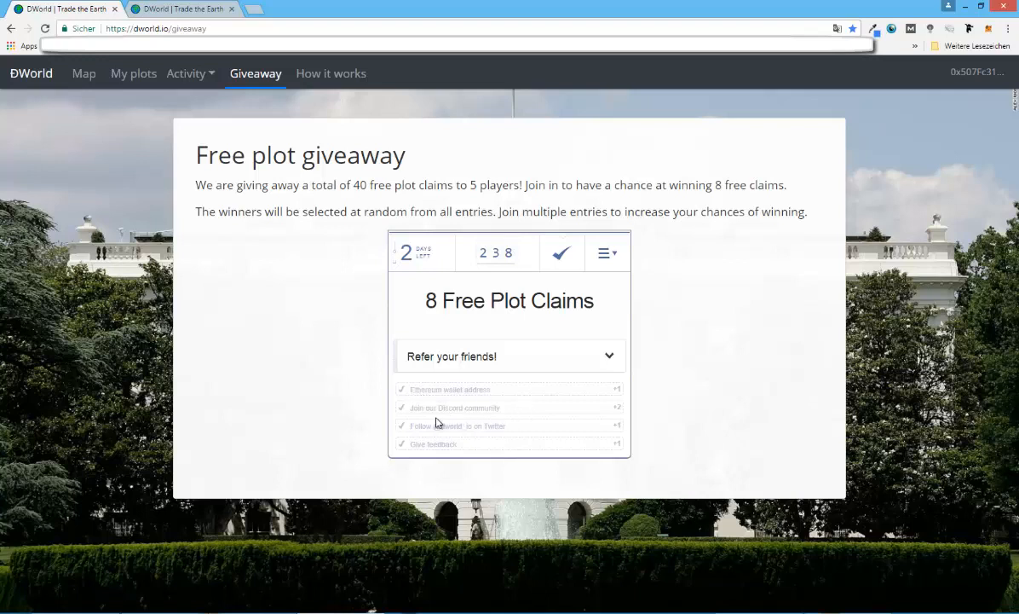
pyautogui.moveTo(535, 453)
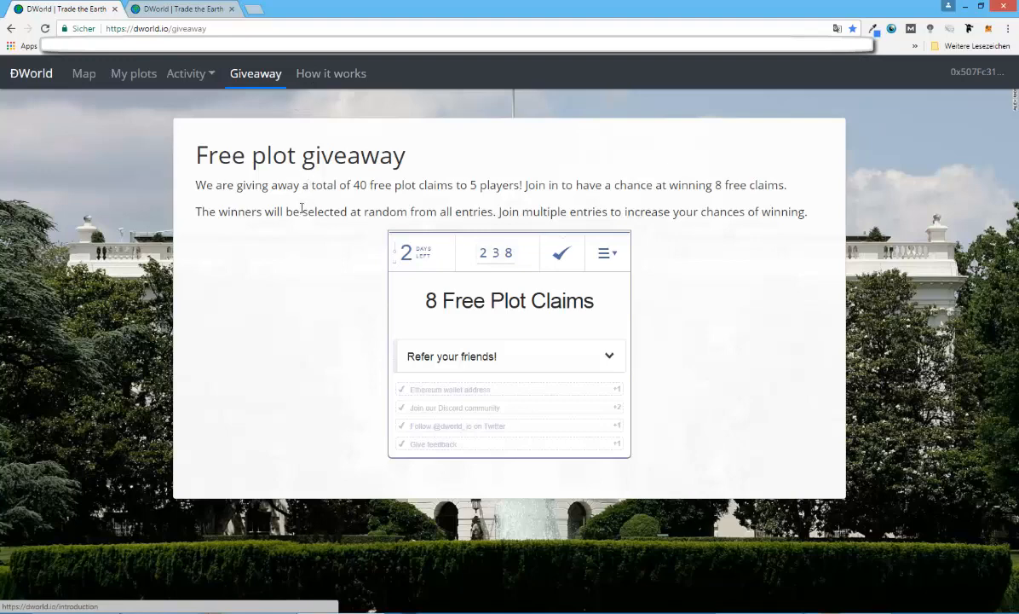
pyautogui.moveTo(300, 254)
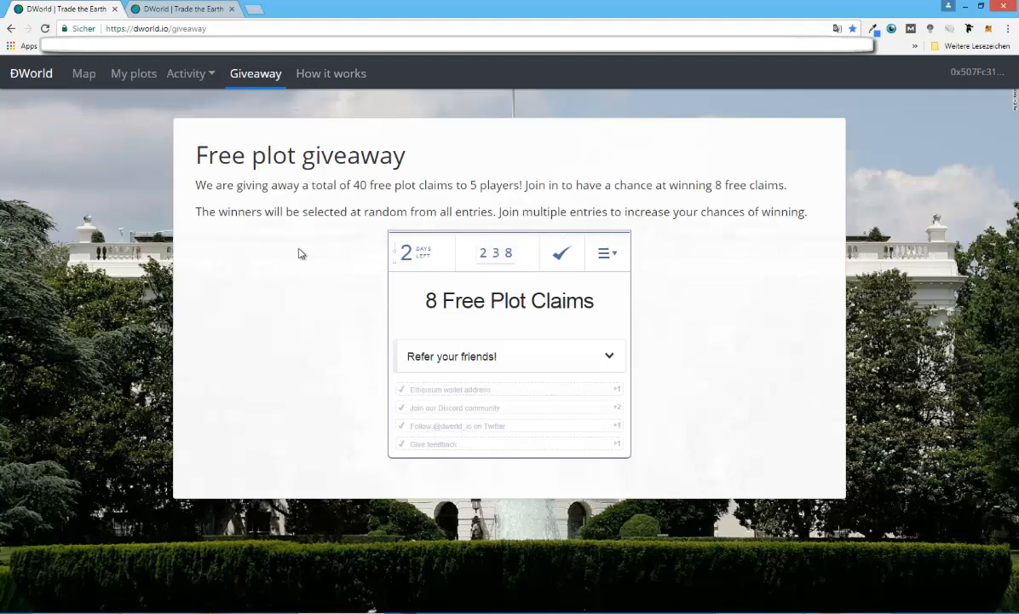
pyautogui.moveTo(330, 74)
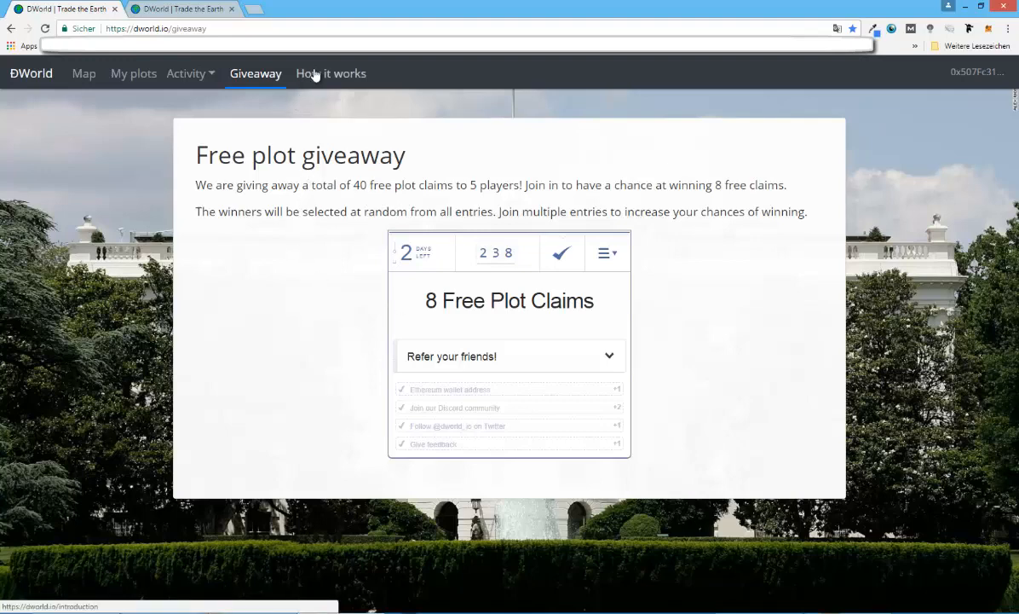
# - Read How it works, covering plots, the three ways to profit, and shells
pyautogui.click(331, 73)
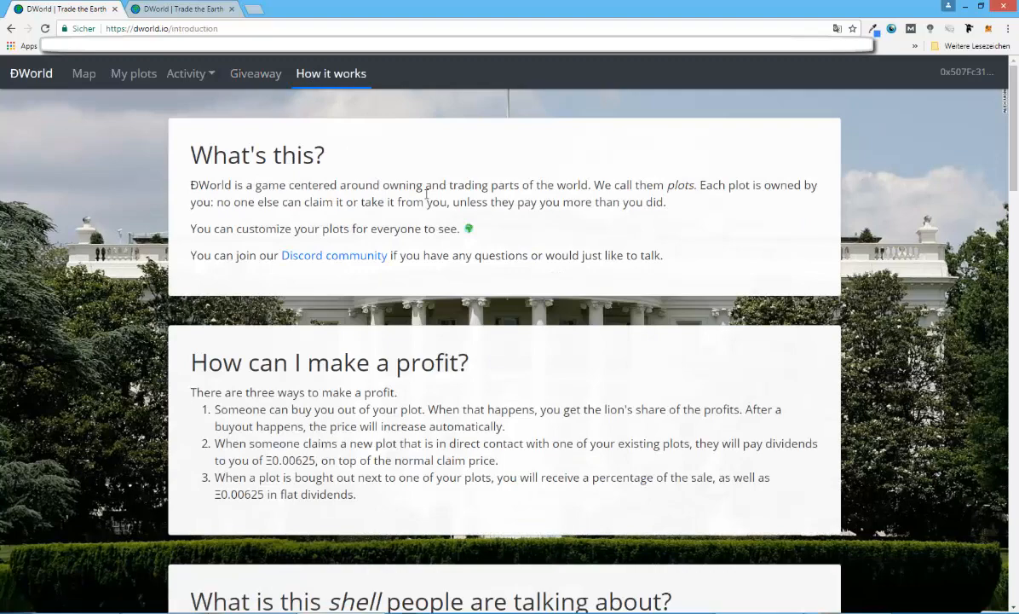
pyautogui.scroll(-3)
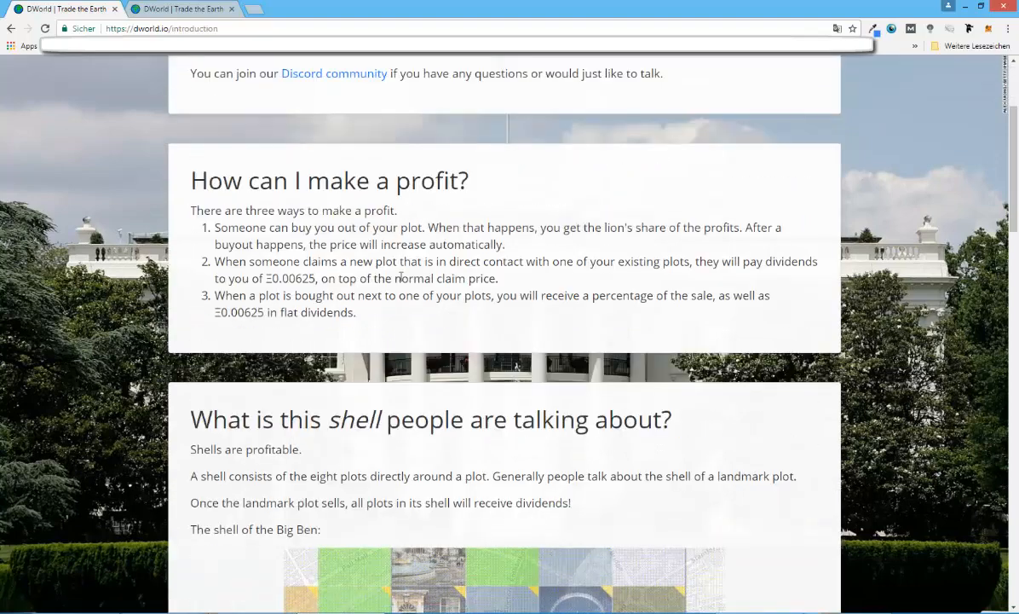
pyautogui.scroll(3)
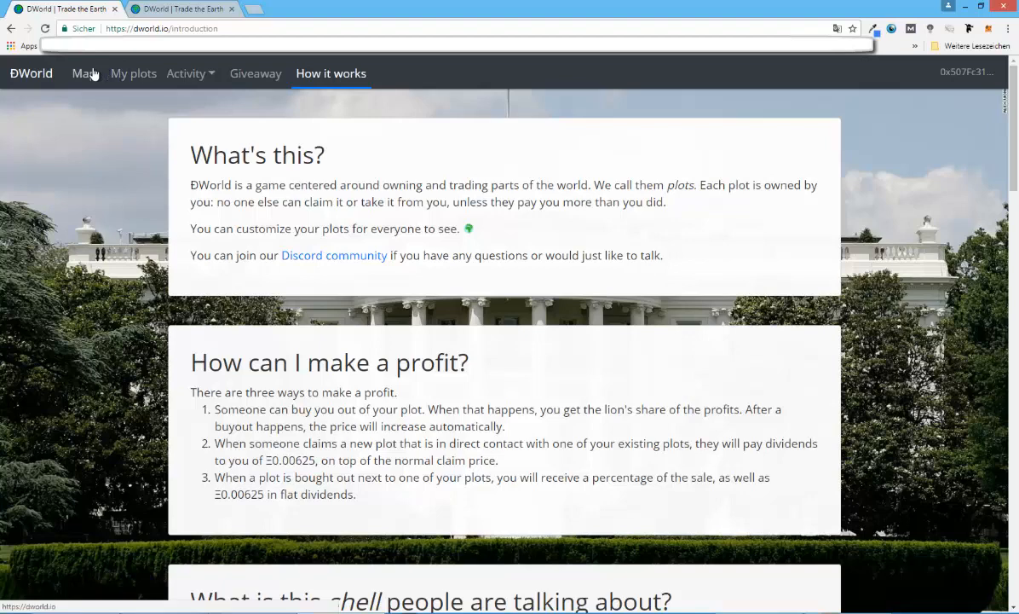
# - Return to the Map view showing London's grid of claimed plots
pyautogui.click(84, 73)
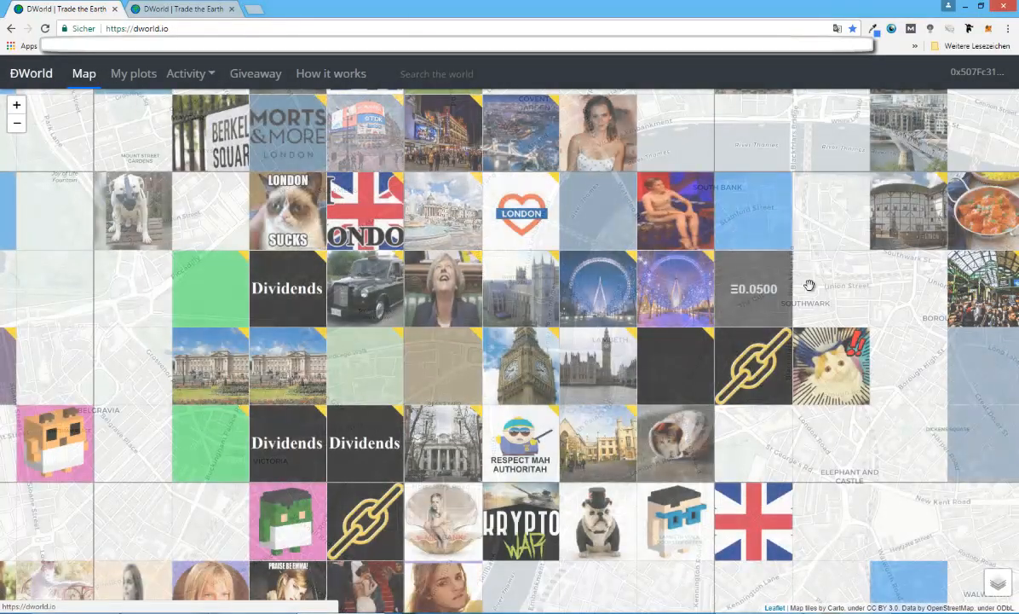
pyautogui.moveTo(831, 288)
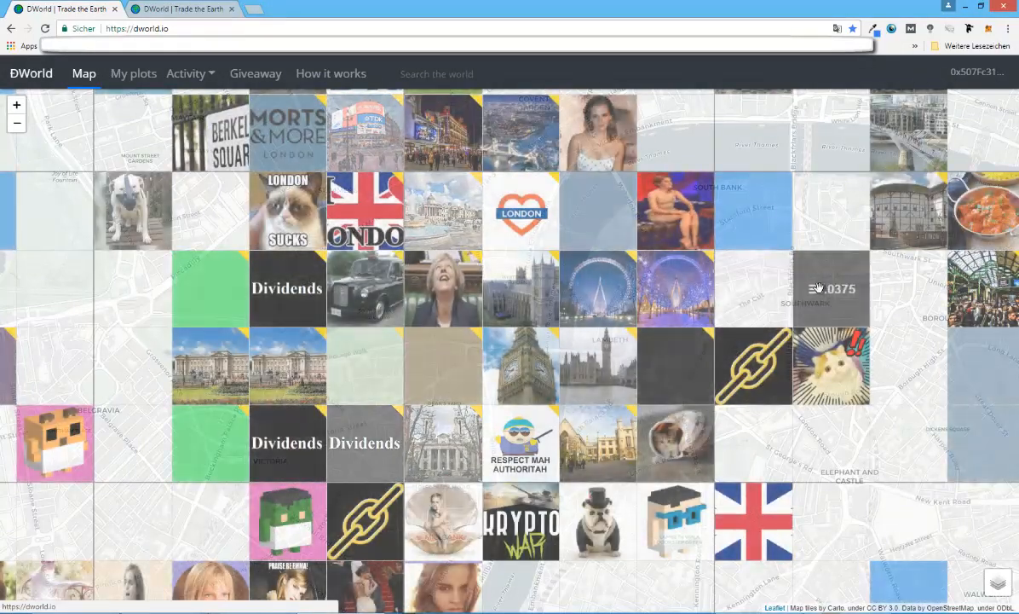
pyautogui.moveTo(824, 210)
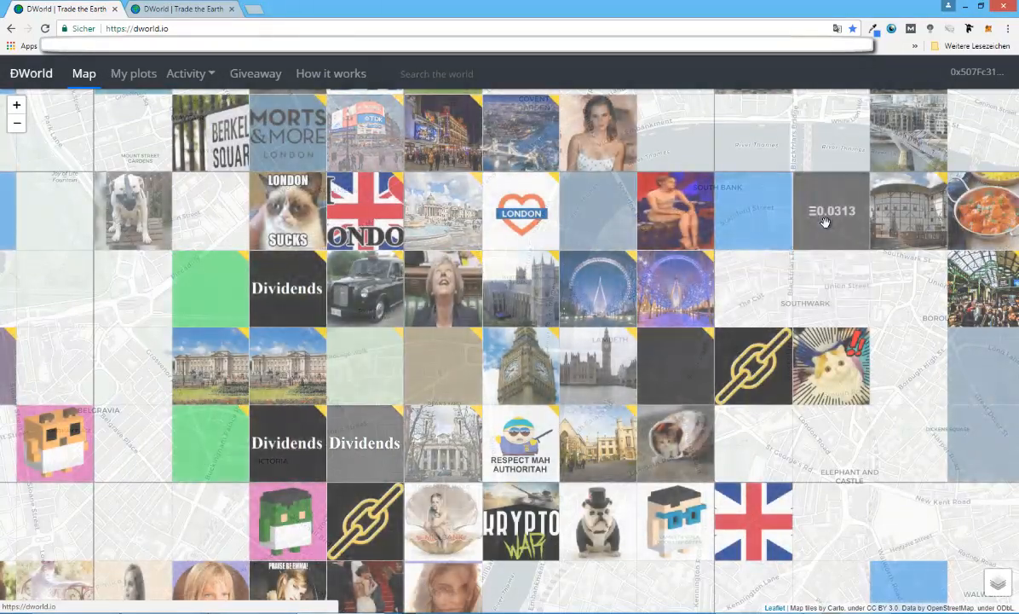